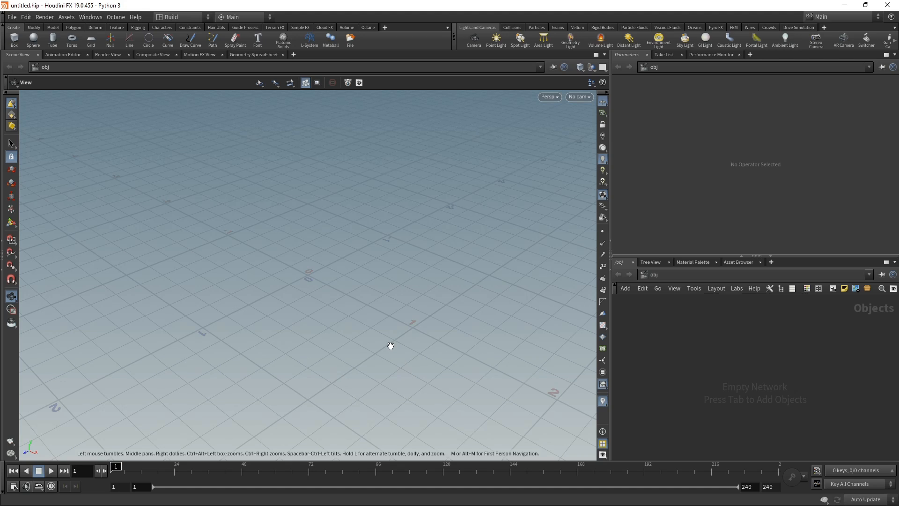
{"action": "mouse_move", "coordinate": [614, 339]}
{"action": "type", "text": "spher"}
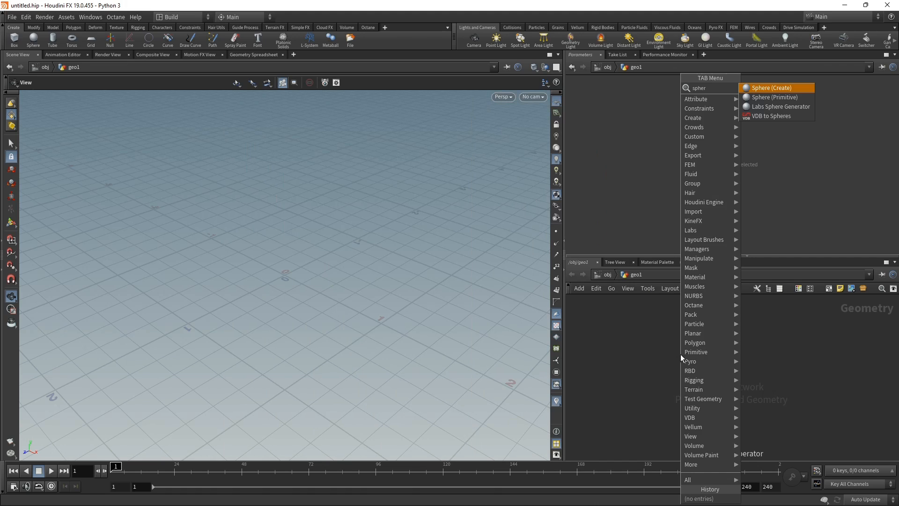
- Add a polygon Sphere with frequency 40 and uniform scale 0.71
{"action": "left_click", "coordinate": [773, 88]}
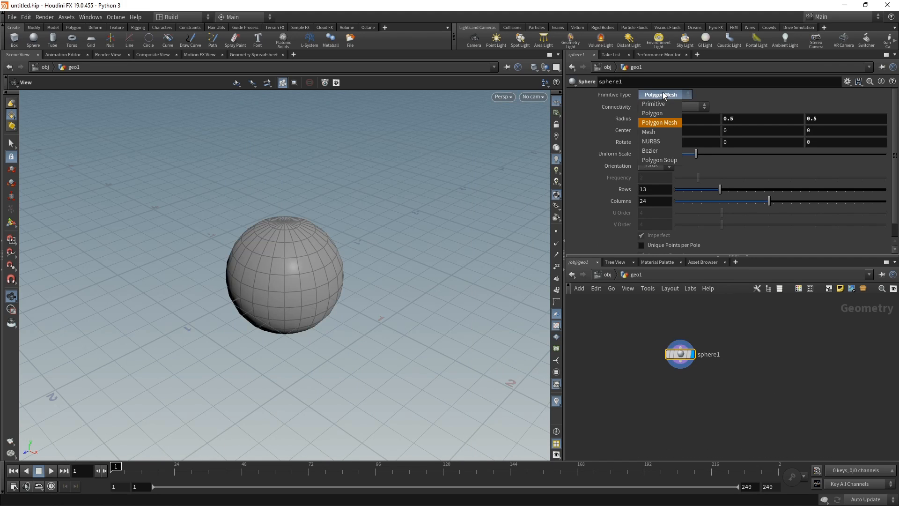
{"action": "mouse_move", "coordinate": [660, 113]}
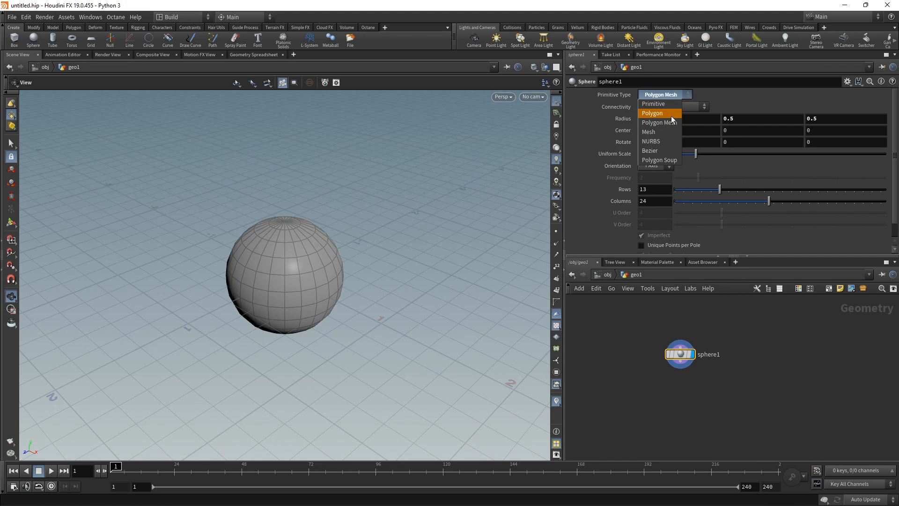
{"action": "left_click", "coordinate": [652, 113]}
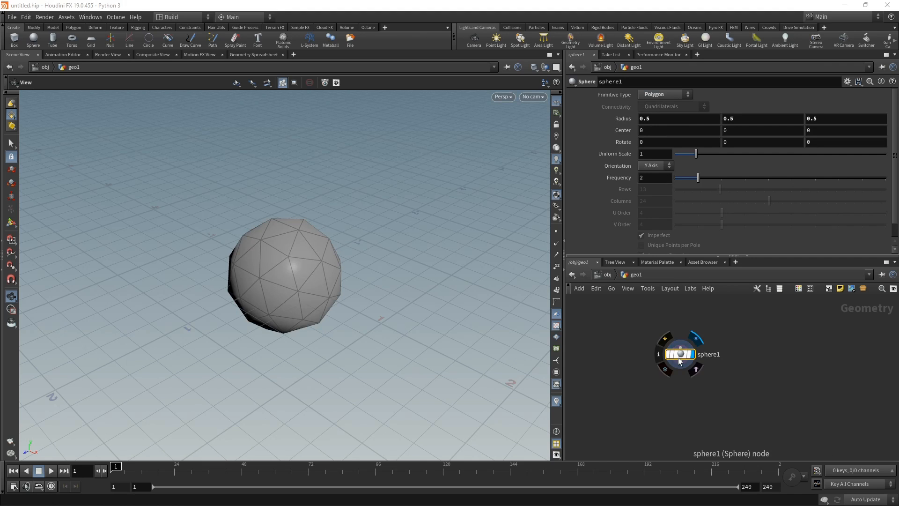
{"action": "mouse_move", "coordinate": [735, 344]}
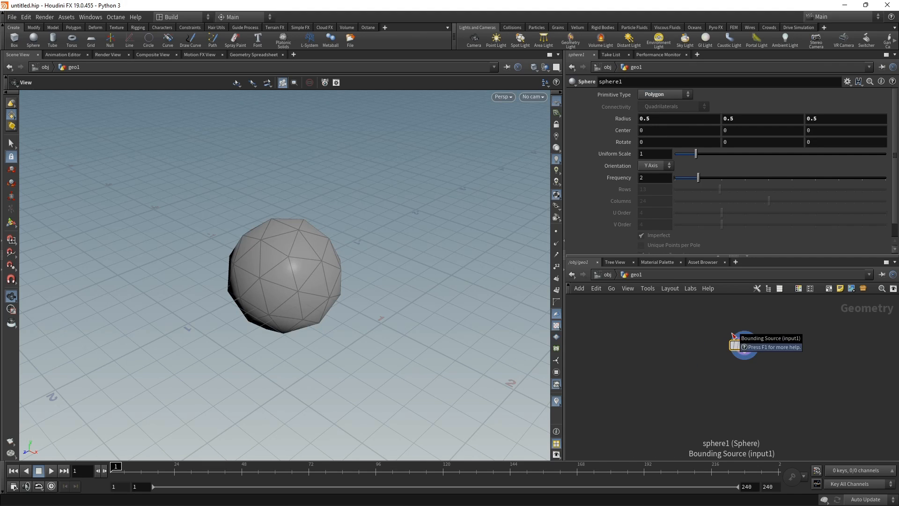
{"action": "type", "text": "40"}
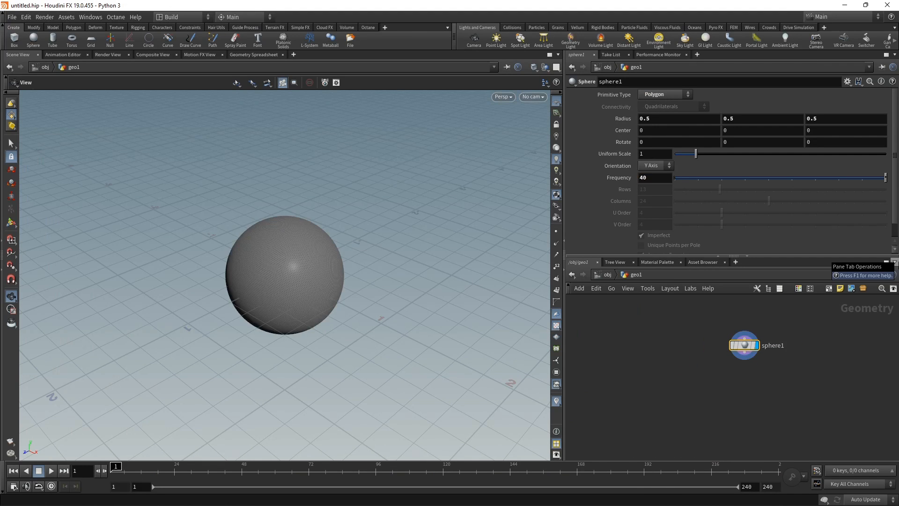
{"action": "mouse_move", "coordinate": [399, 236]}
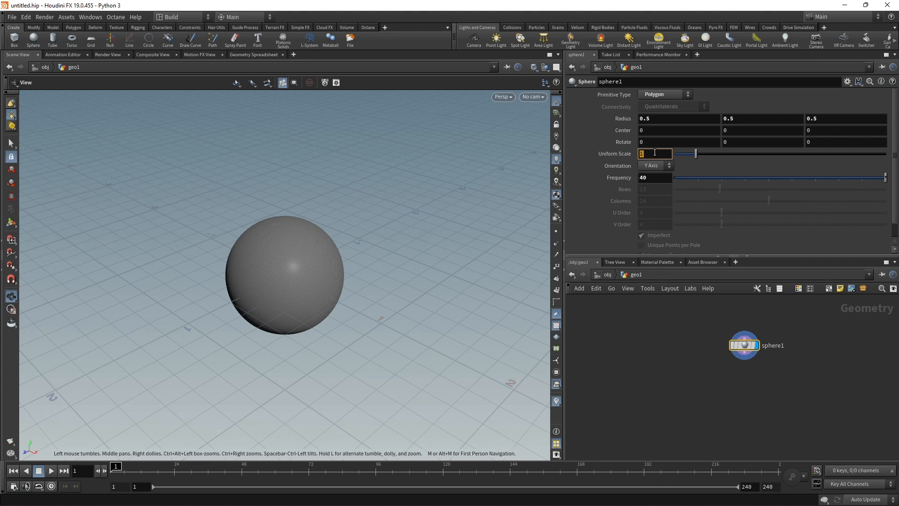
{"action": "type", "text": "0.71"}
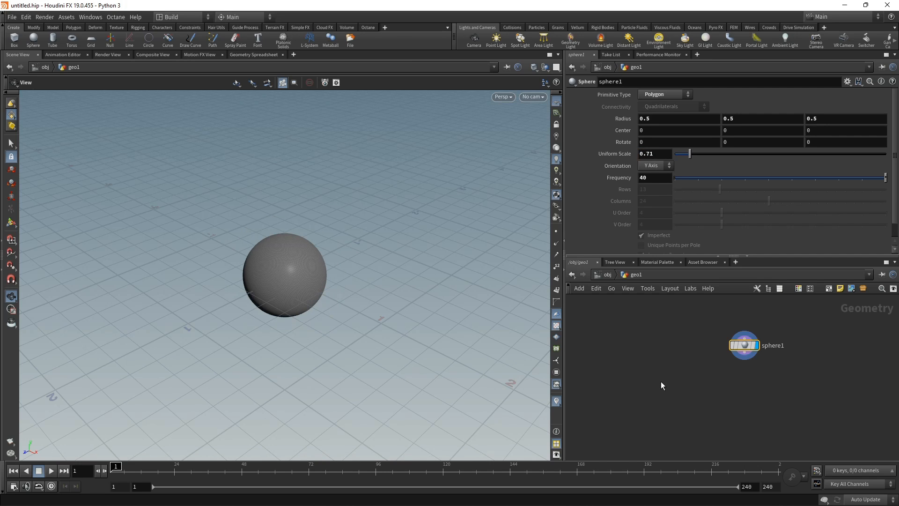
{"action": "mouse_move", "coordinate": [675, 378]}
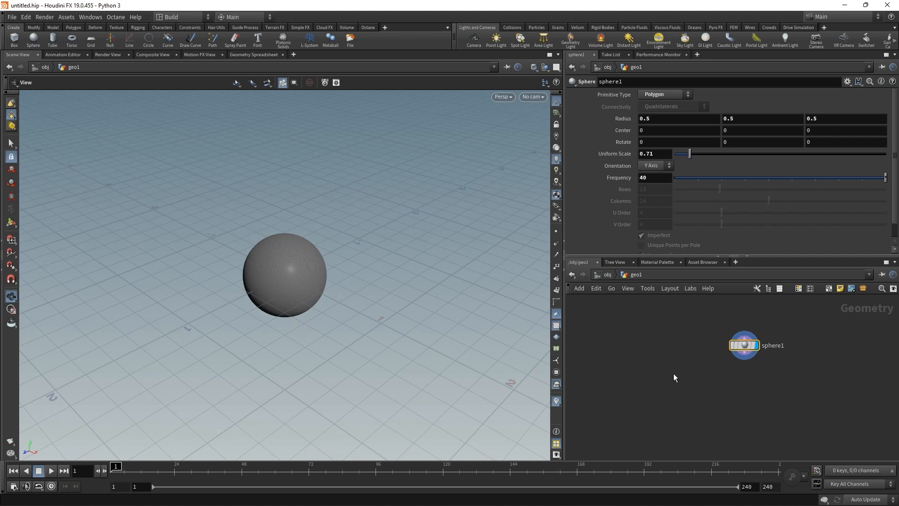
- Add a Null node beneath sphere1 for the OUT_Collider output
{"action": "key", "text": "tab"}
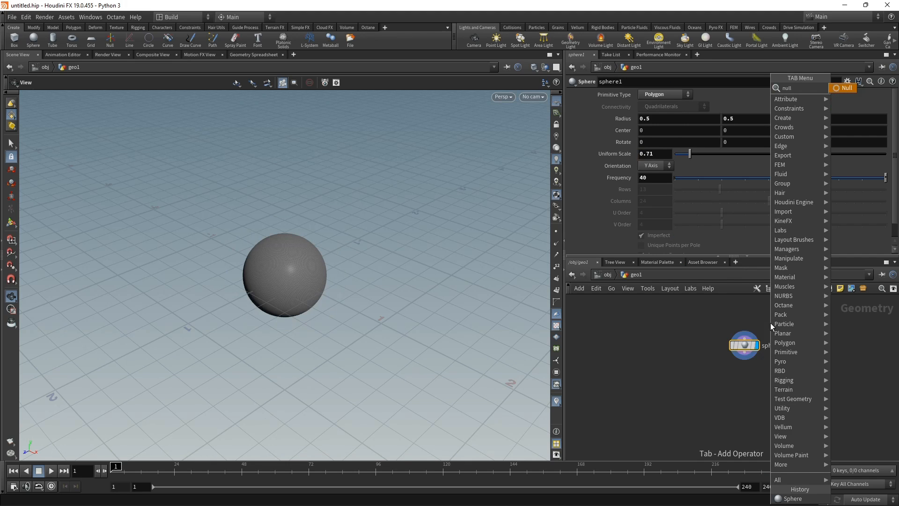
{"action": "left_click", "coordinate": [843, 88]}
{"action": "type", "text": "OUT_Collider"}
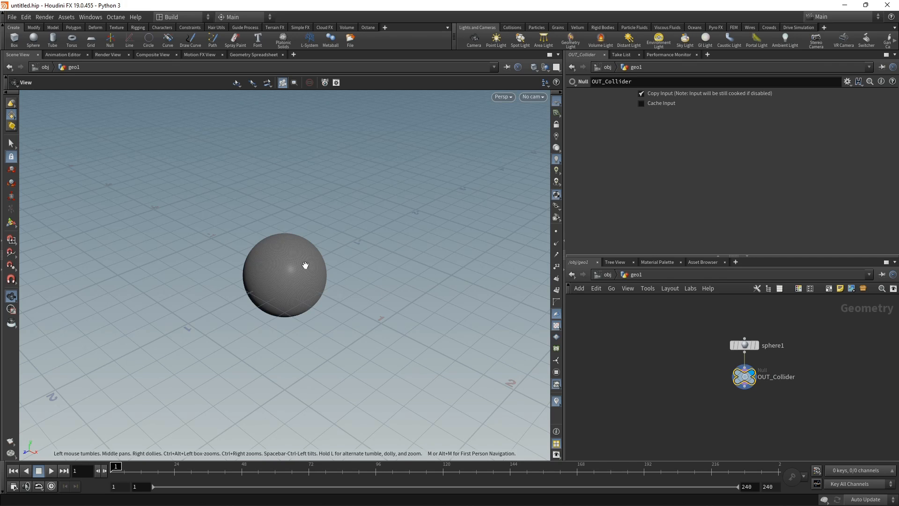
{"action": "mouse_move", "coordinate": [680, 364]}
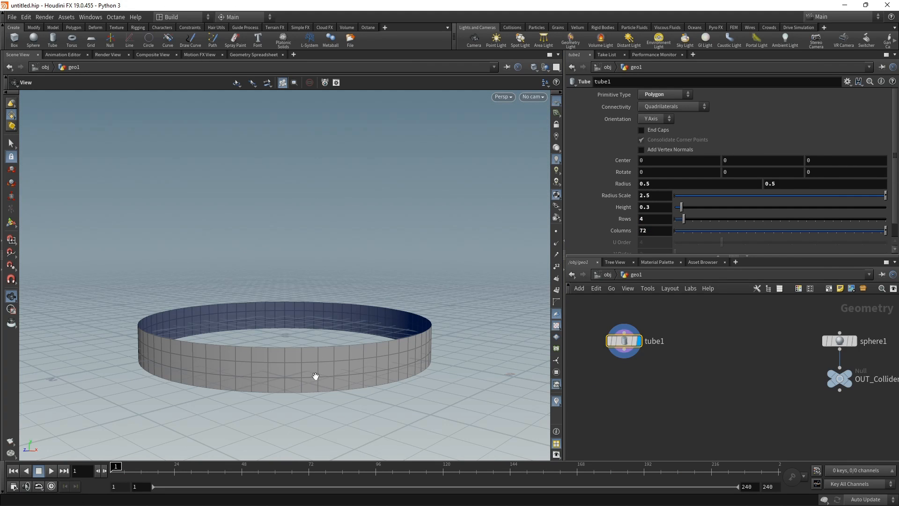
- Set tube1's connectivity to Triangles
{"action": "left_click", "coordinate": [672, 107]}
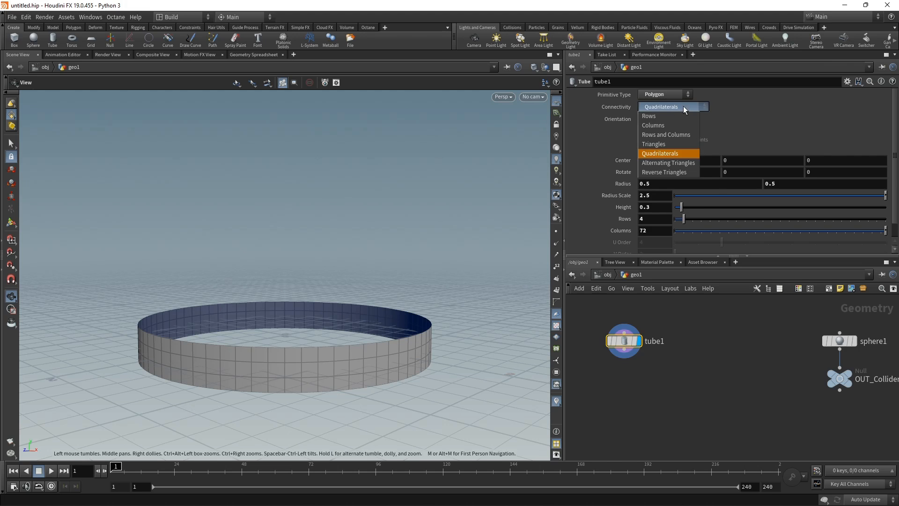
{"action": "left_click", "coordinate": [654, 144]}
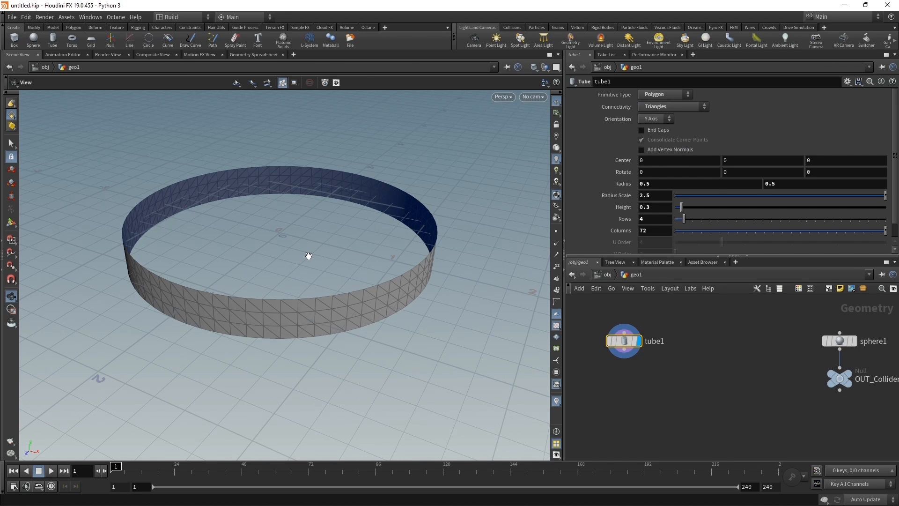
{"action": "mouse_move", "coordinate": [295, 301]}
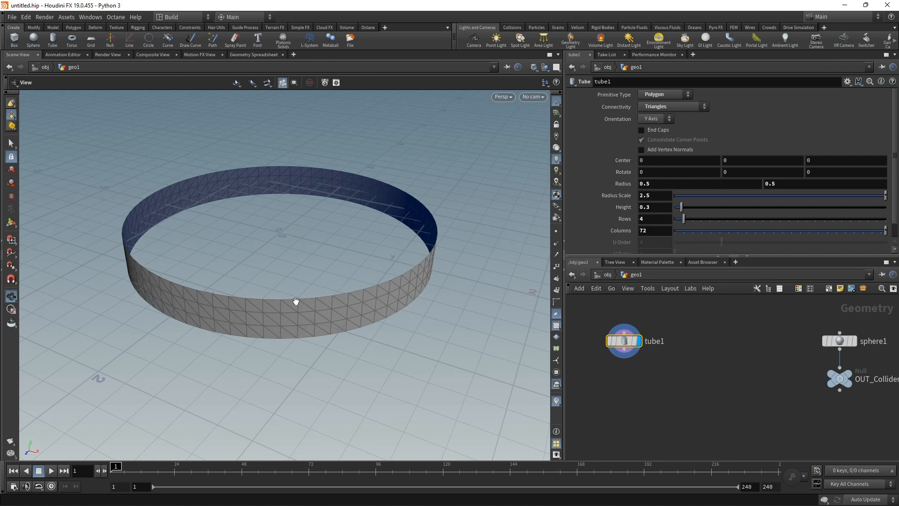
{"action": "mouse_move", "coordinate": [687, 402]}
{"action": "type", "text": "tran"}
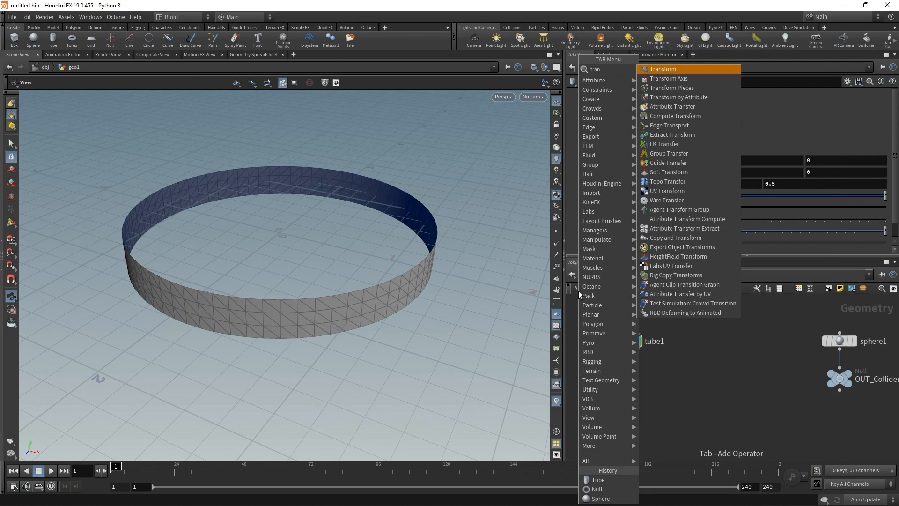
- Add transform1 under tube1 with Rotate X expression rand($FF * 216) * 3600
{"action": "left_click", "coordinate": [663, 69]}
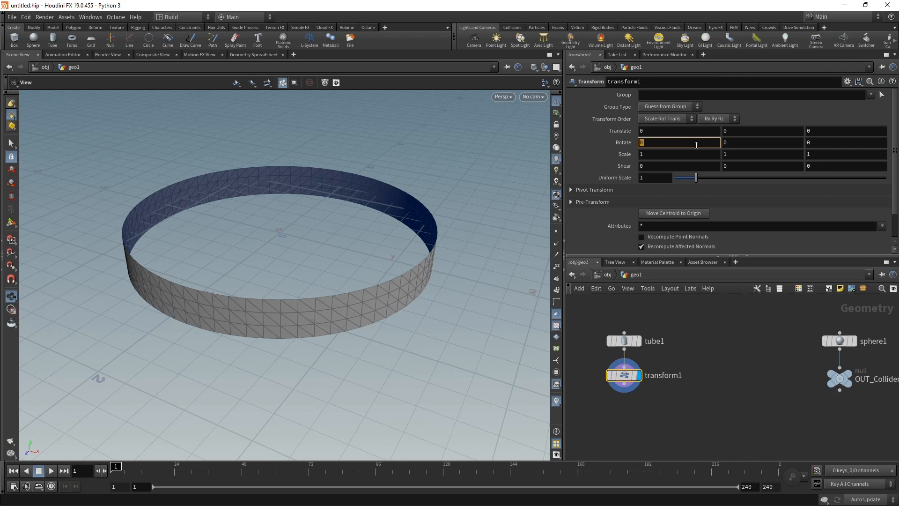
{"action": "type", "text": "rand()"}
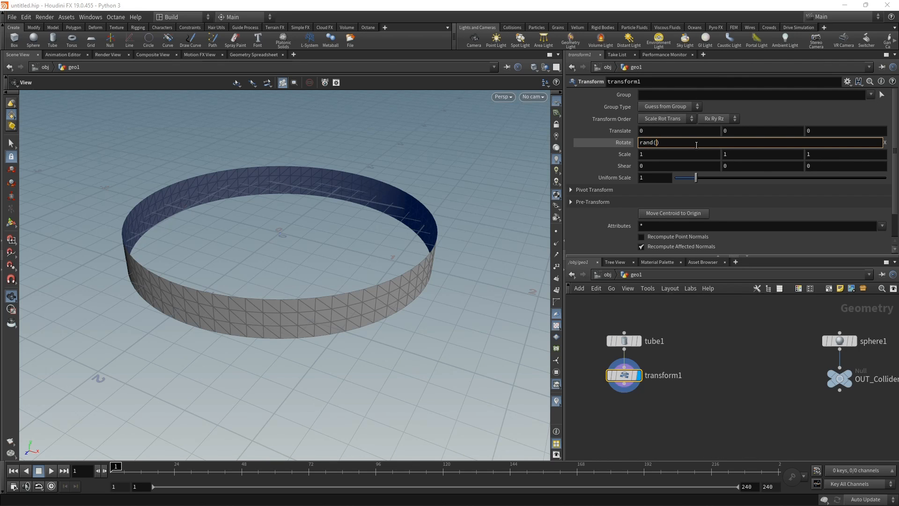
{"action": "type", "text": "$FF *"}
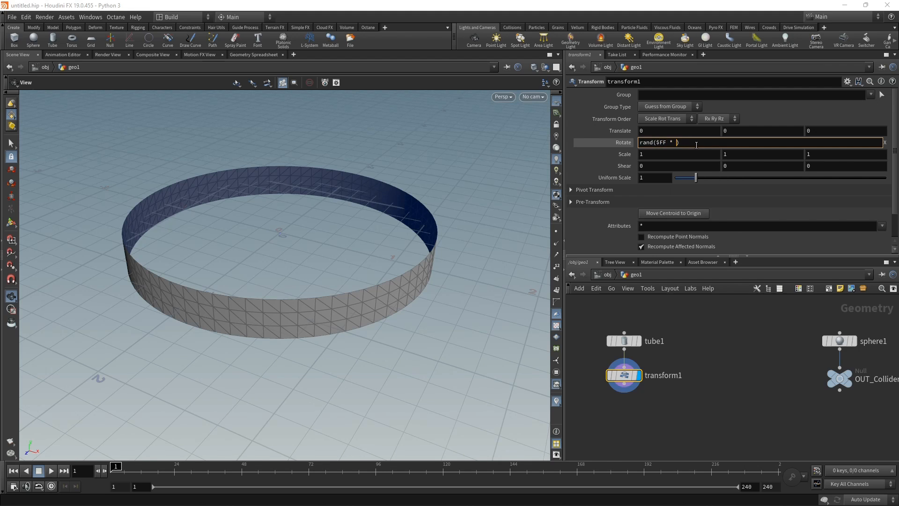
{"action": "type", "text": "216"}
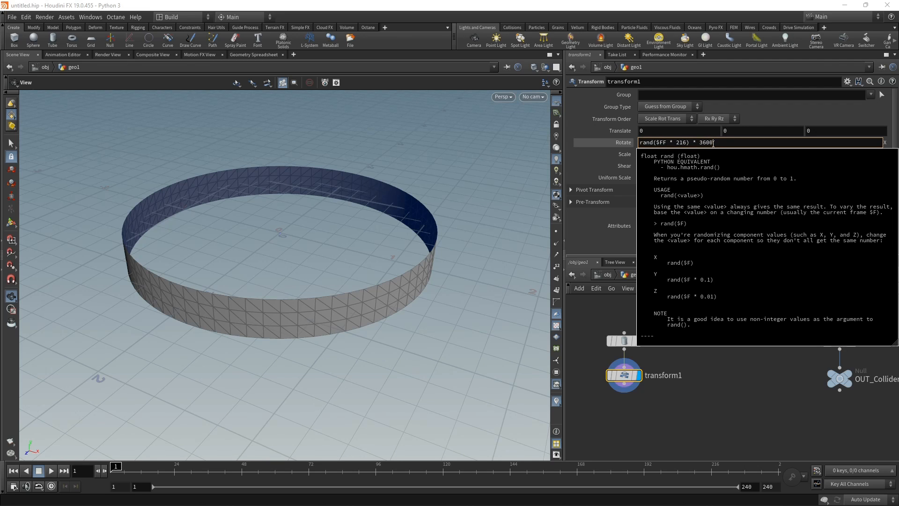
{"action": "key", "text": "Return"}
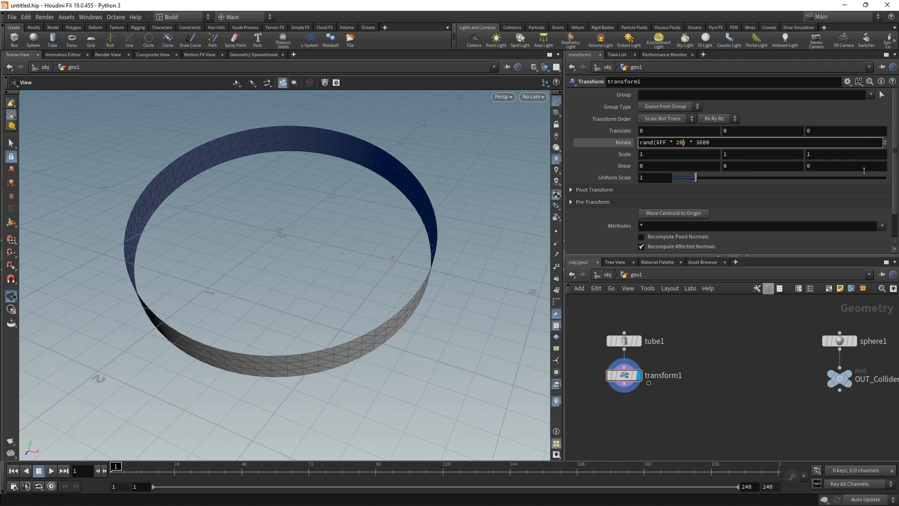
{"action": "left_click", "coordinate": [51, 471]}
{"action": "type", "text": "vel"}
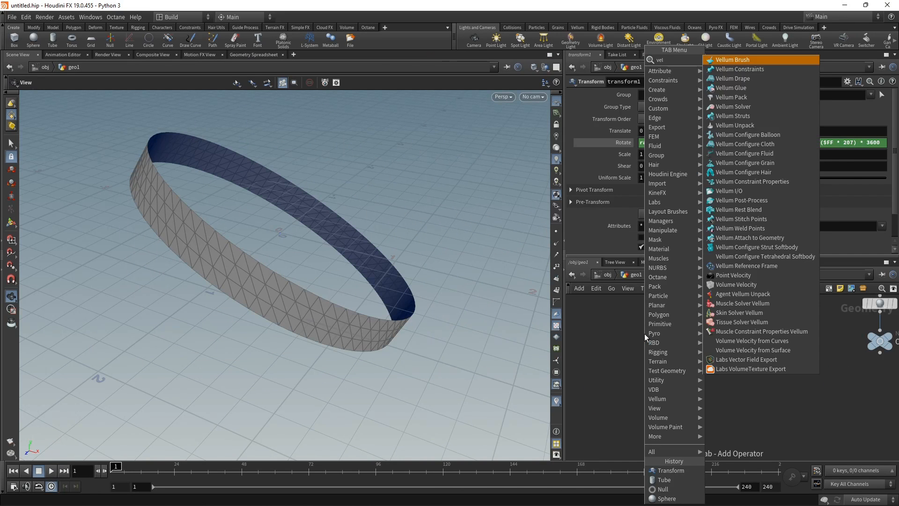
- Add Vellum cloth constraints to the ring with edge length scale 0.2 and bend stiffness 1e+10
{"action": "left_click", "coordinate": [745, 144]}
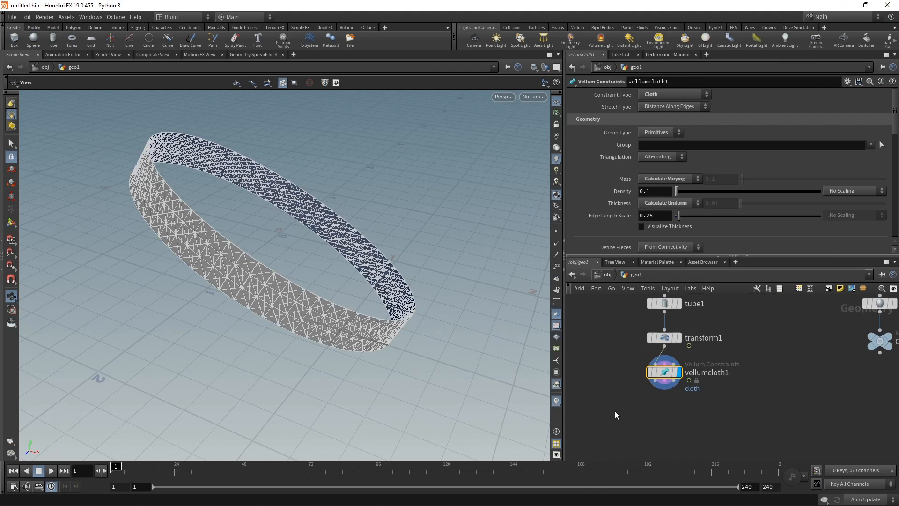
{"action": "mouse_move", "coordinate": [639, 230]}
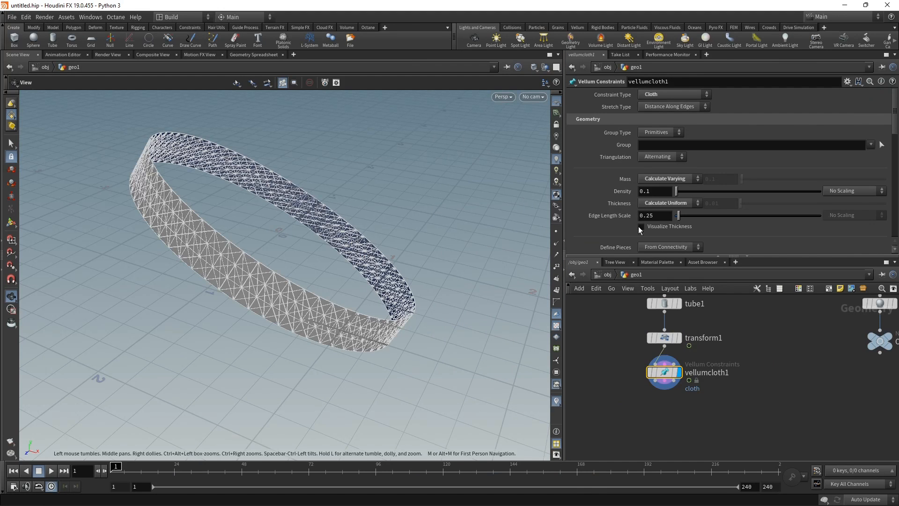
{"action": "left_click", "coordinate": [641, 226]}
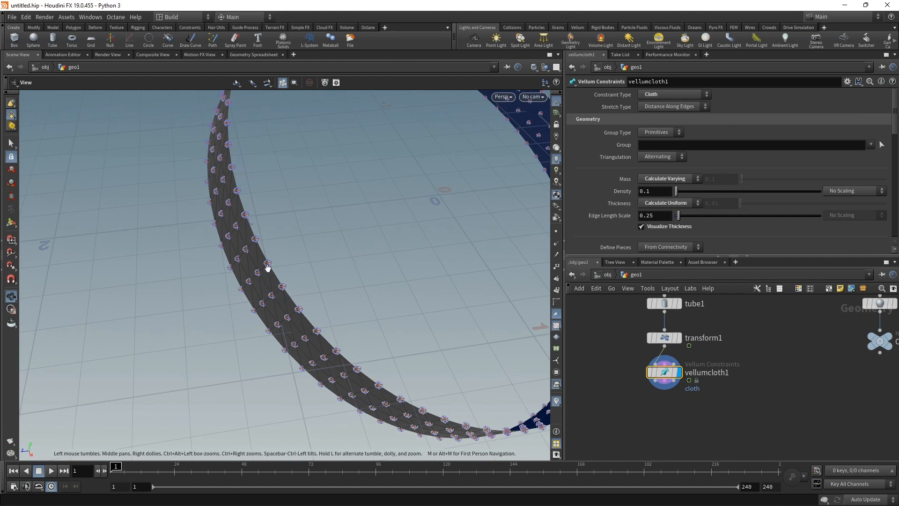
{"action": "mouse_move", "coordinate": [254, 234]}
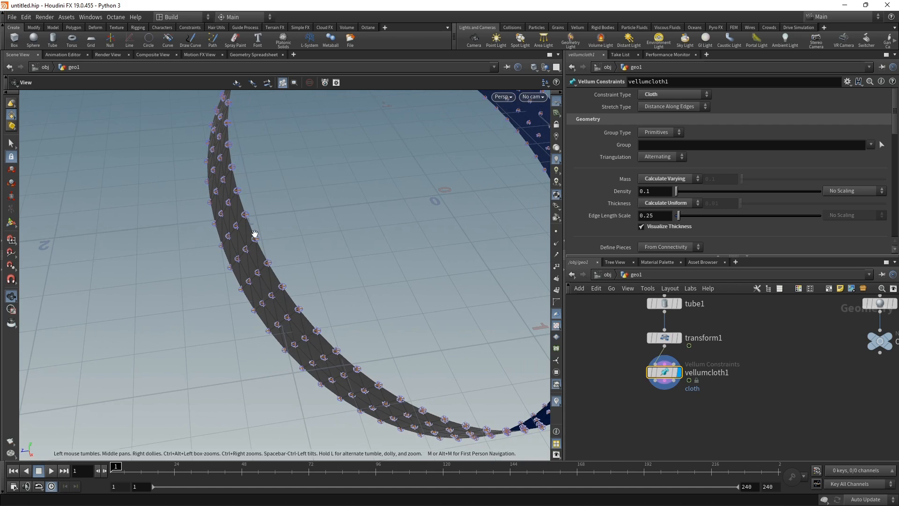
{"action": "left_click", "coordinate": [653, 215]}
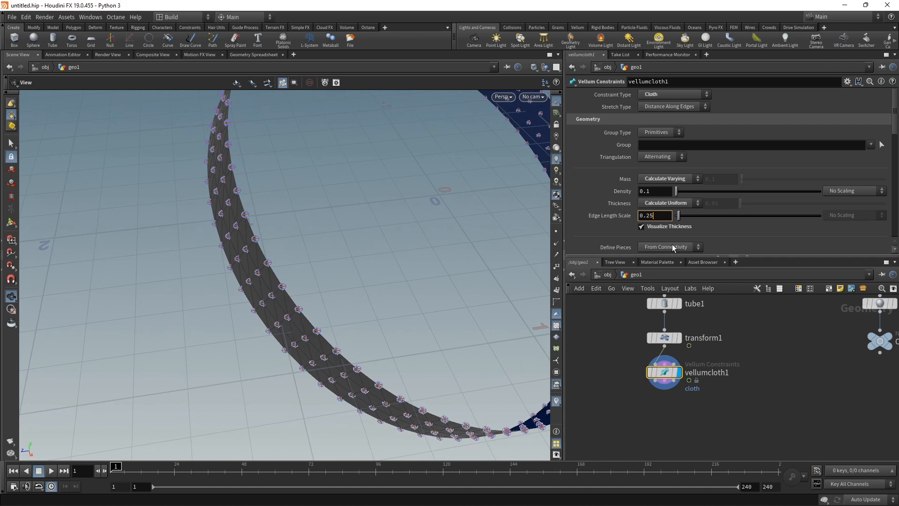
{"action": "type", "text": "0.2"}
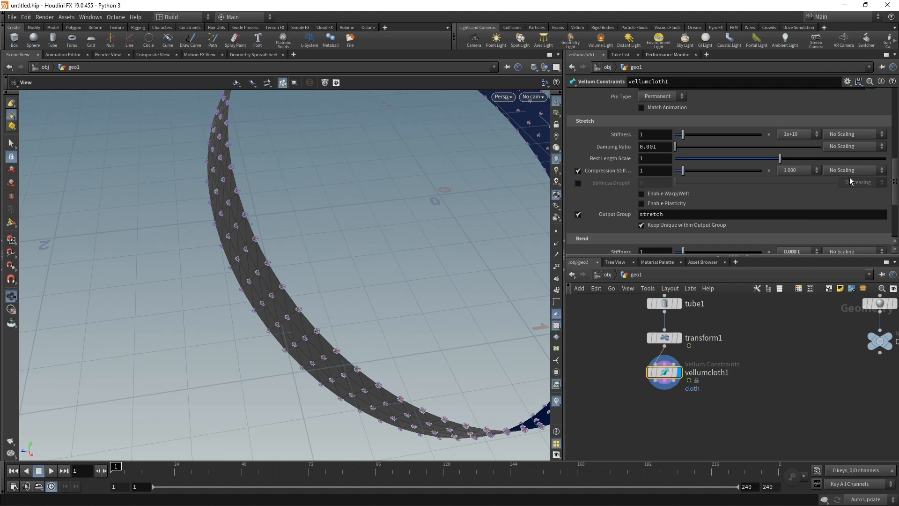
{"action": "left_click", "coordinate": [797, 133]}
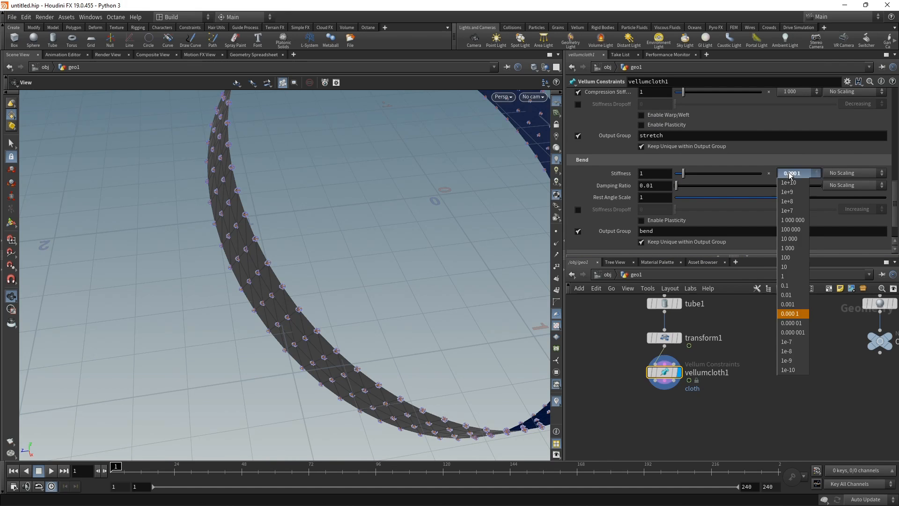
{"action": "left_click", "coordinate": [789, 182]}
{"action": "type", "text": "nul"}
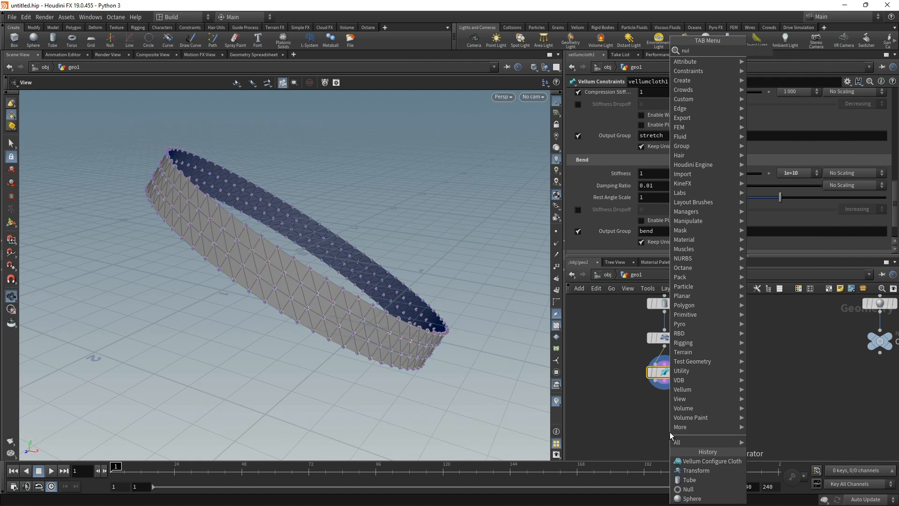
- Add a Null off vellumcloth1's constraint output named OUT_Constraints
{"action": "left_click", "coordinate": [687, 489]}
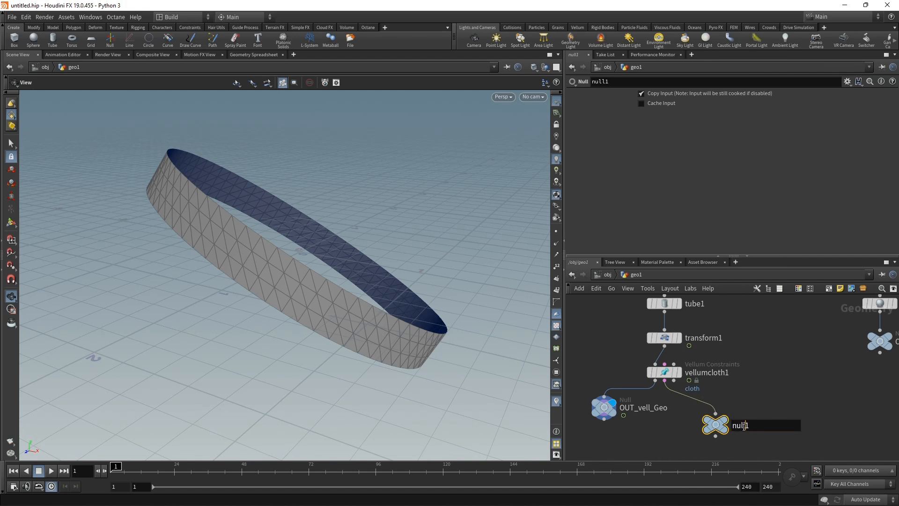
{"action": "type", "text": "OUT_Con"}
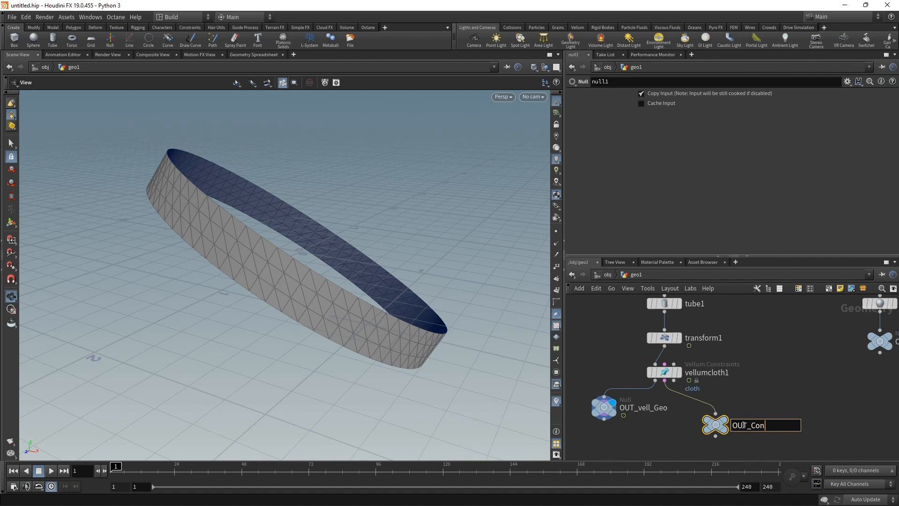
{"action": "key", "text": "Return"}
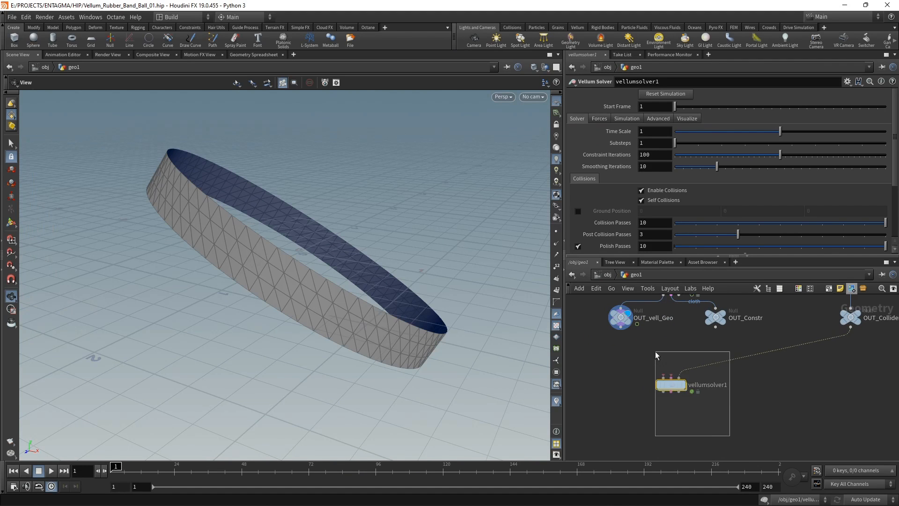
- In vellumsolver1's force settings, disable the Wind force
{"action": "left_click", "coordinate": [598, 119]}
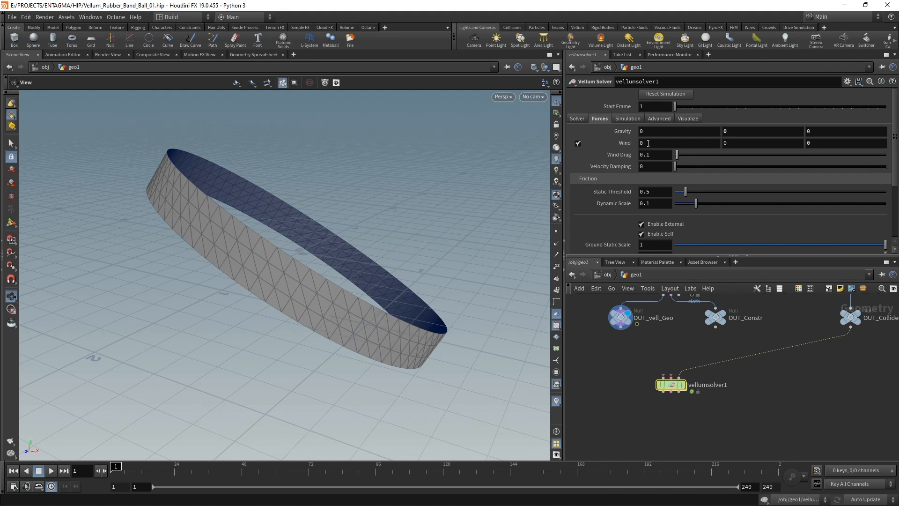
{"action": "left_click", "coordinate": [577, 143]}
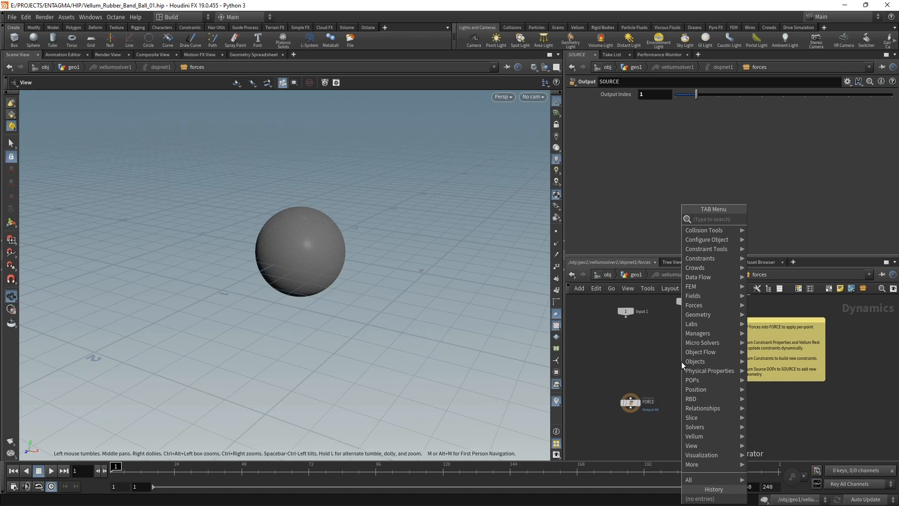
- Add a Vellum Source emitting each frame from OUT_vell_Geo, and set its constraint geometry path
{"action": "type", "text": "vellum"}
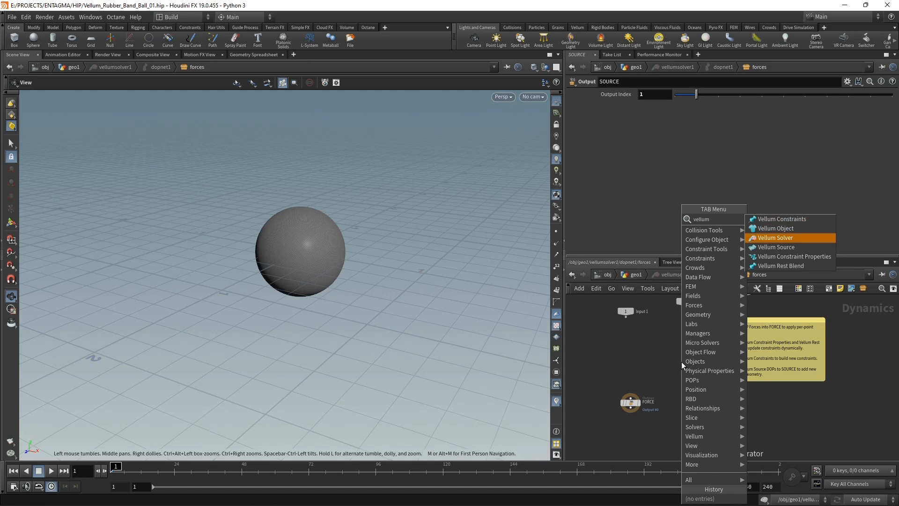
{"action": "left_click", "coordinate": [778, 247]}
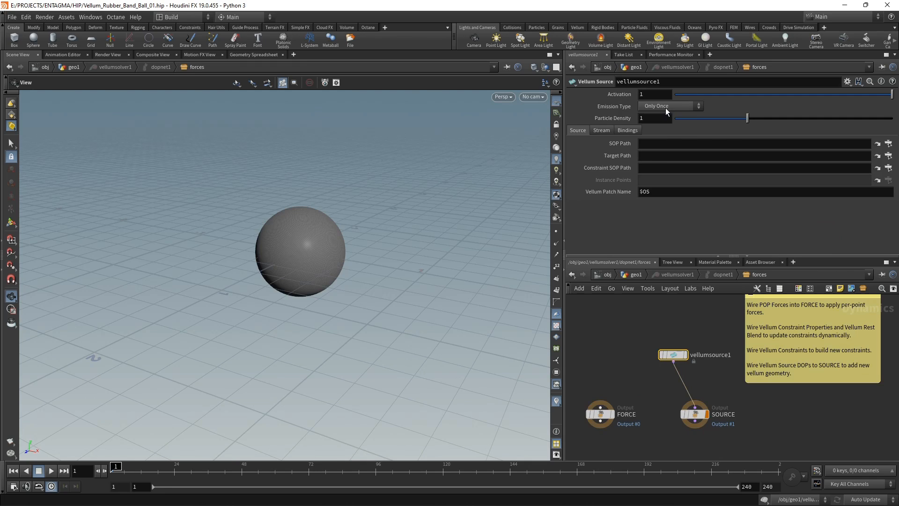
{"action": "left_click", "coordinate": [670, 106]}
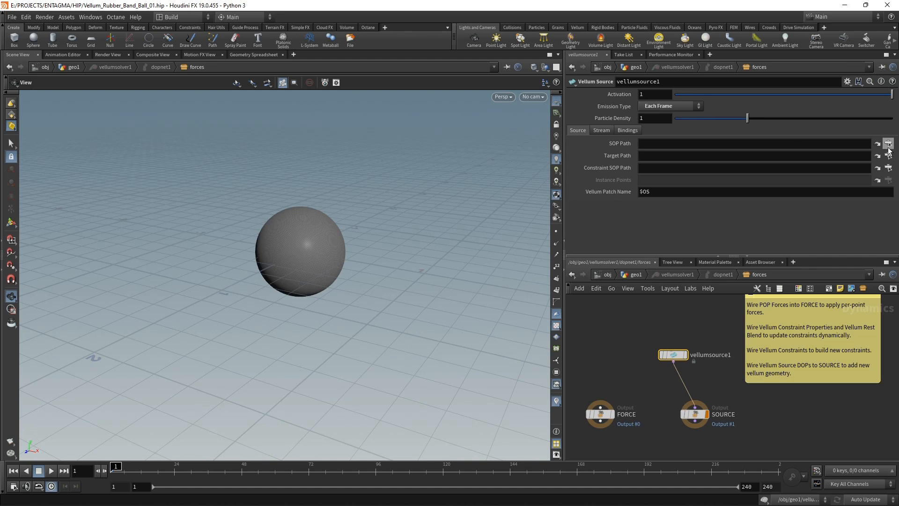
{"action": "left_click", "coordinate": [878, 142]}
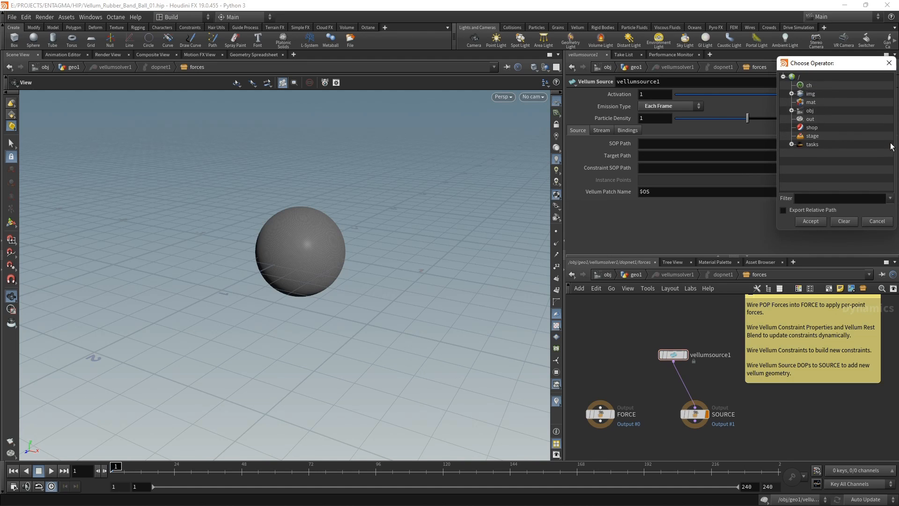
{"action": "left_click", "coordinate": [792, 110]}
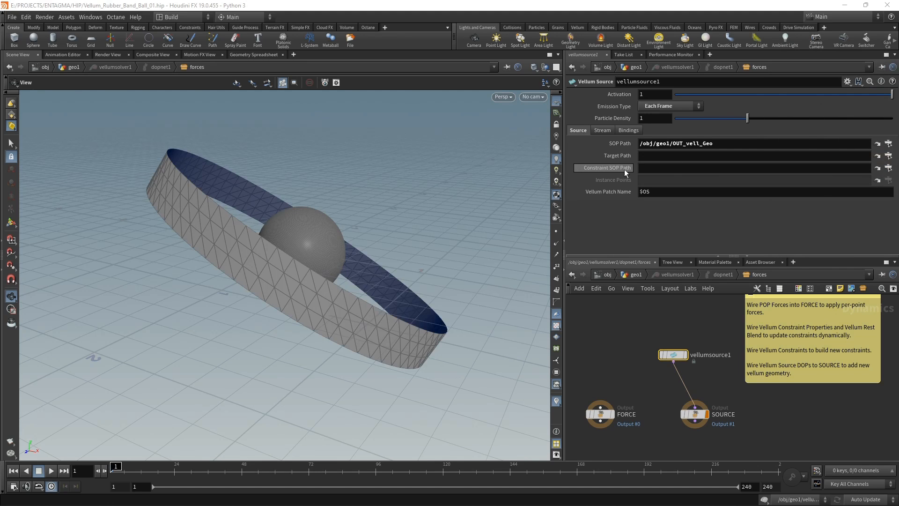
{"action": "left_click", "coordinate": [878, 168]}
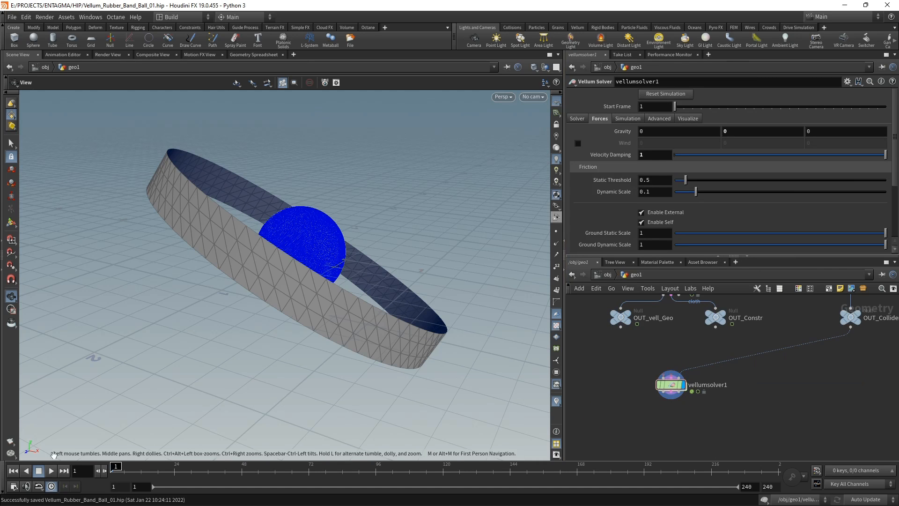
- Play the simulation for about 20 frames, then stop and rewind to frame 1
{"action": "left_click", "coordinate": [50, 470]}
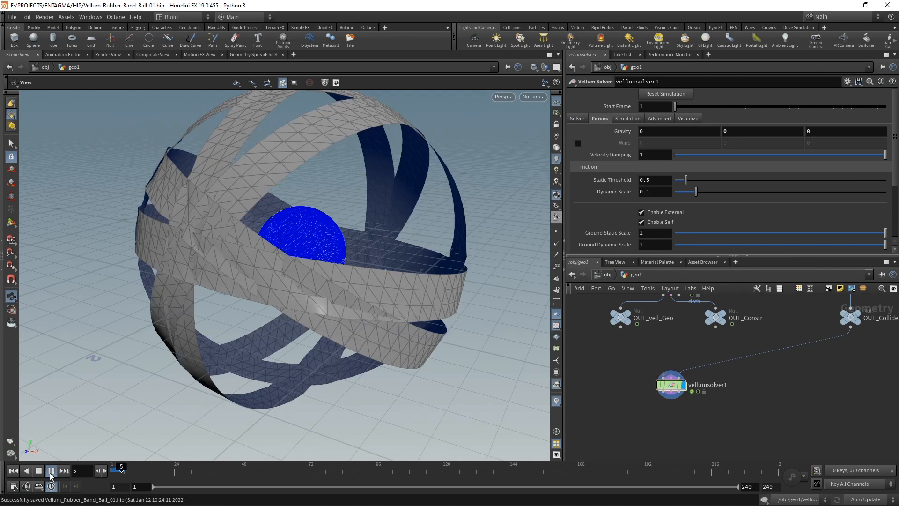
{"action": "left_click", "coordinate": [51, 470]}
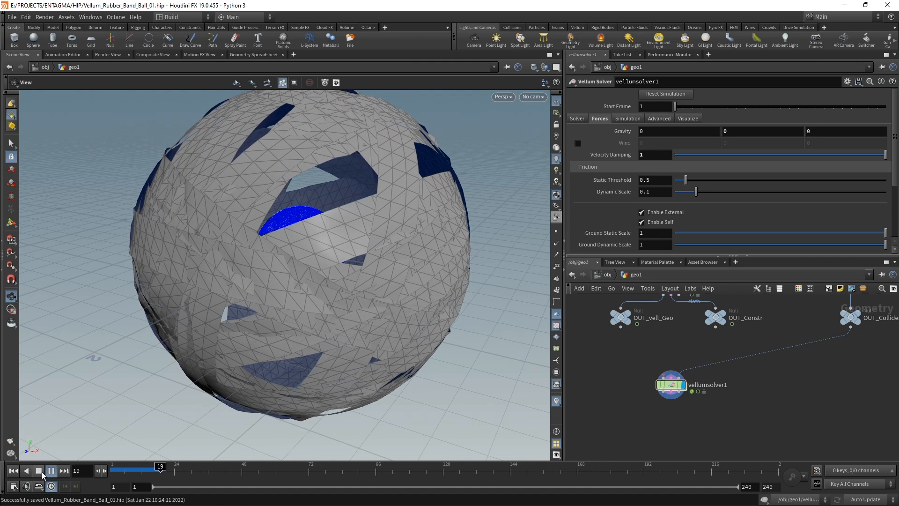
{"action": "left_click", "coordinate": [50, 470]}
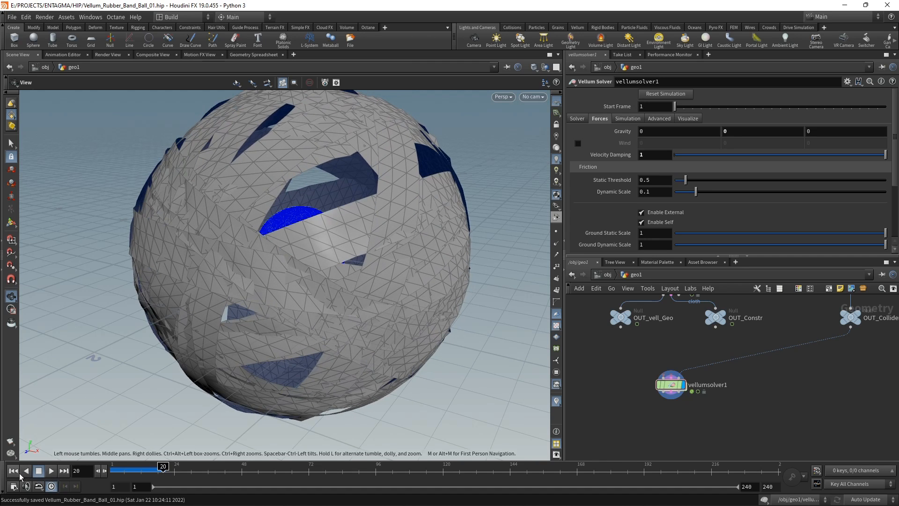
{"action": "left_click", "coordinate": [13, 470]}
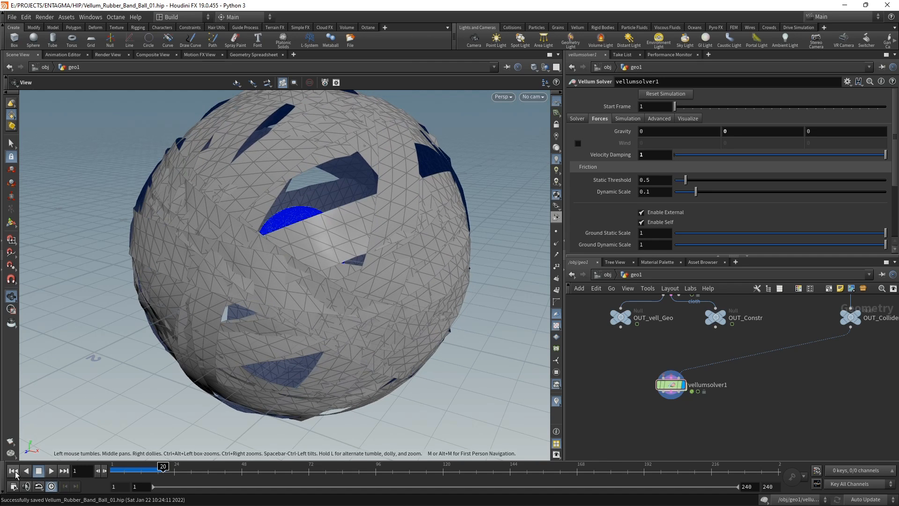
{"action": "left_click", "coordinate": [13, 470]}
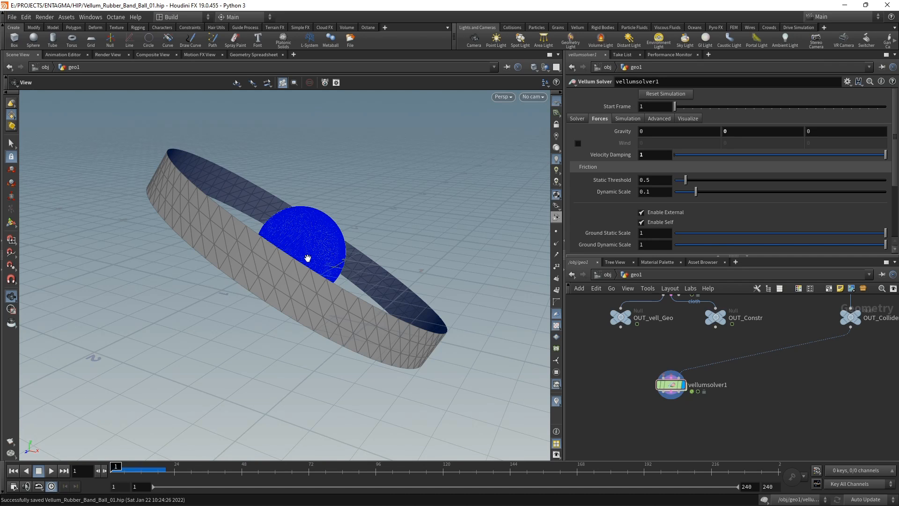
{"action": "mouse_move", "coordinate": [305, 287]}
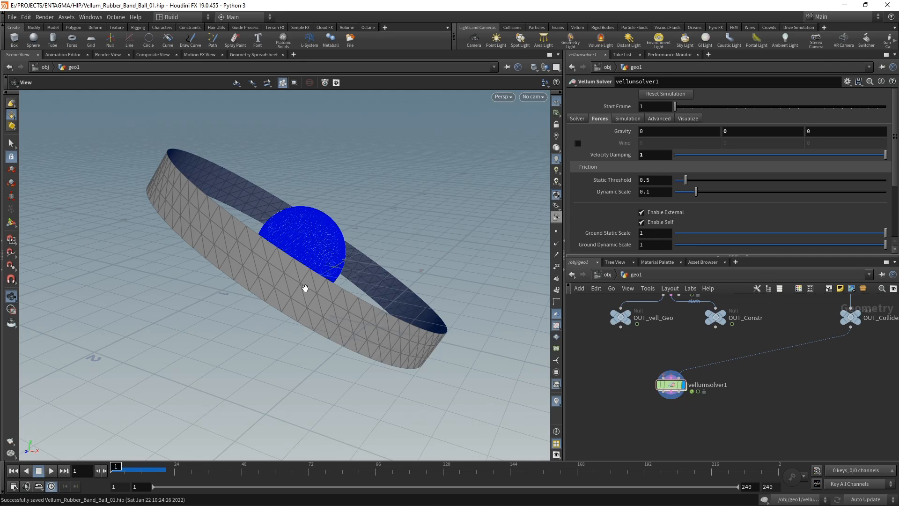
{"action": "mouse_move", "coordinate": [299, 301]}
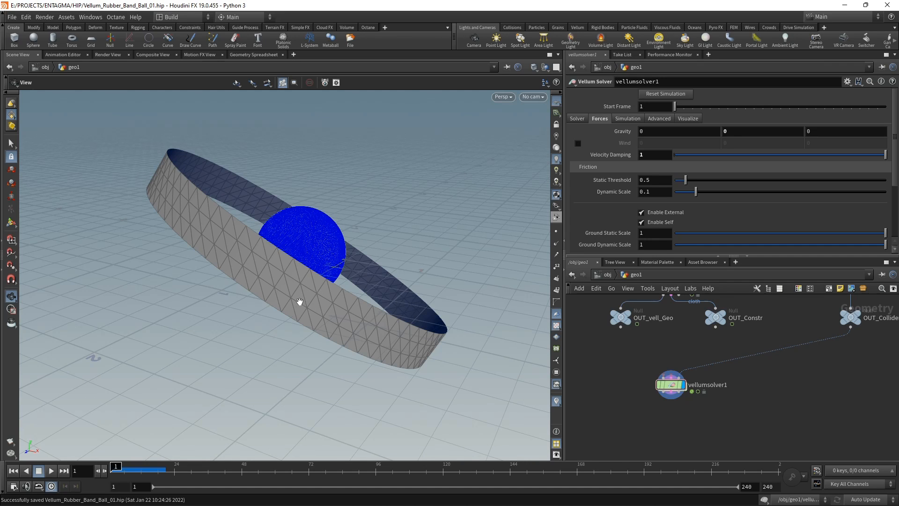
{"action": "mouse_move", "coordinate": [313, 247]}
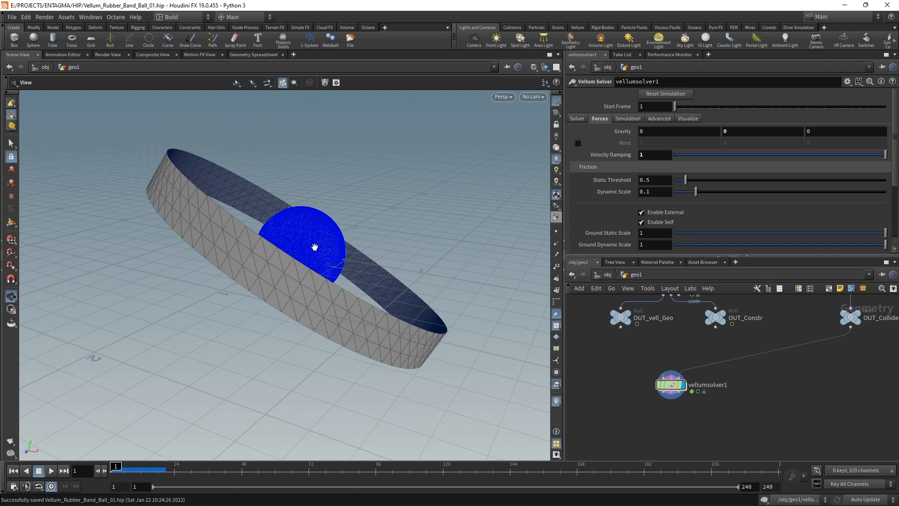
{"action": "mouse_move", "coordinate": [321, 241]}
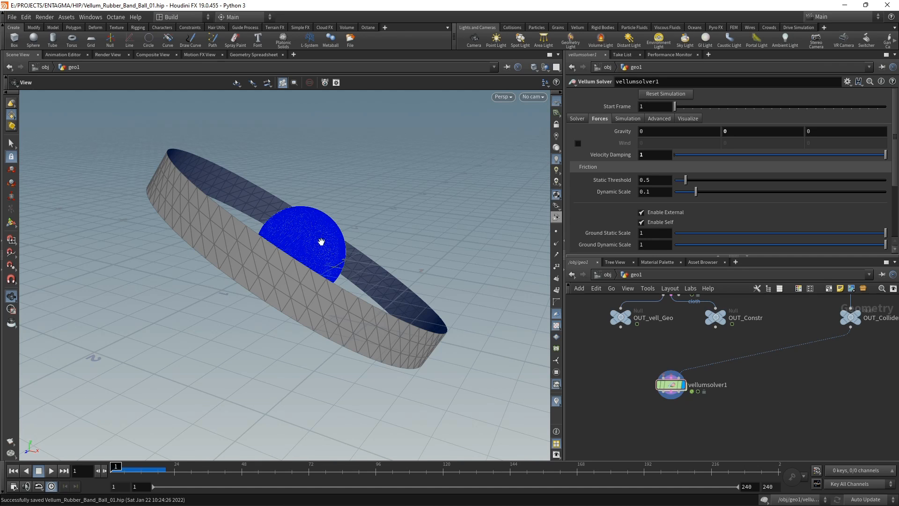
{"action": "mouse_move", "coordinate": [304, 252]}
{"action": "type", "text": "vellcon"}
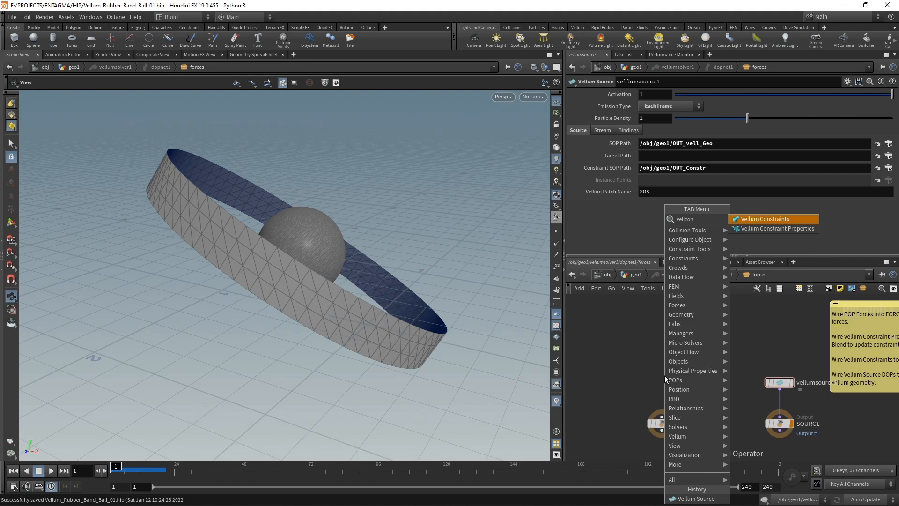
- Merge a Vellum Constraint Properties node into the solver forces with Rest Length Scale 0.3
{"action": "left_click", "coordinate": [774, 228]}
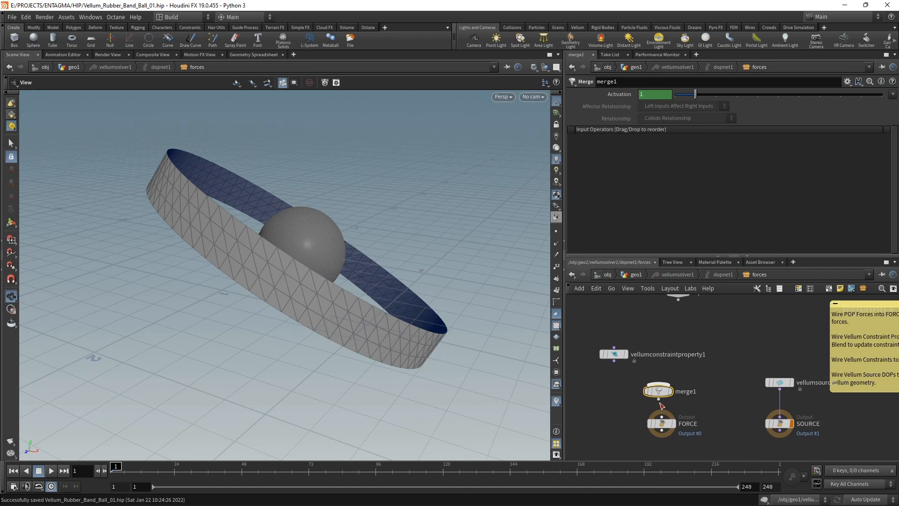
{"action": "mouse_move", "coordinate": [619, 371]}
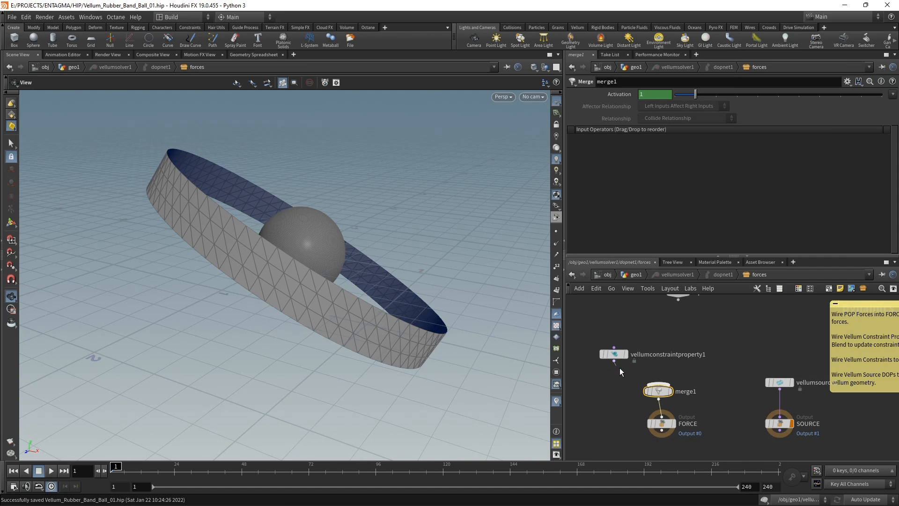
{"action": "left_click", "coordinate": [613, 354]}
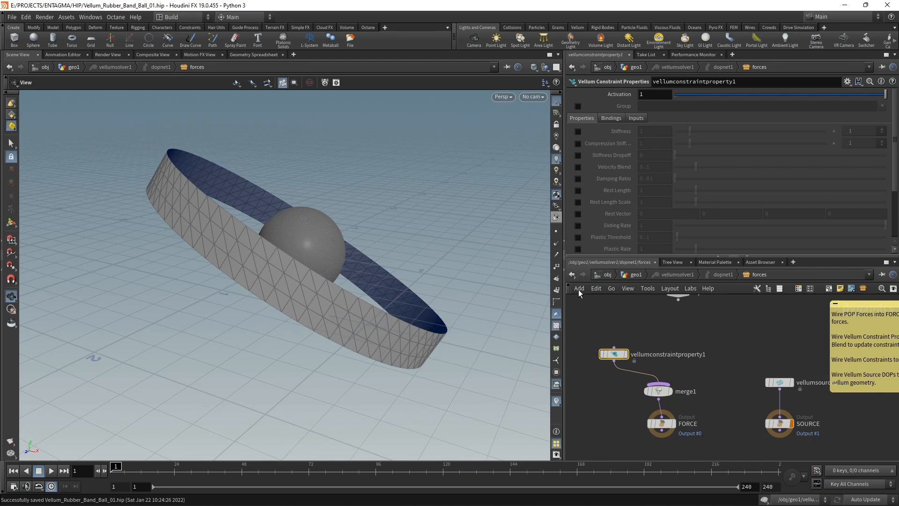
{"action": "left_click", "coordinate": [579, 201]}
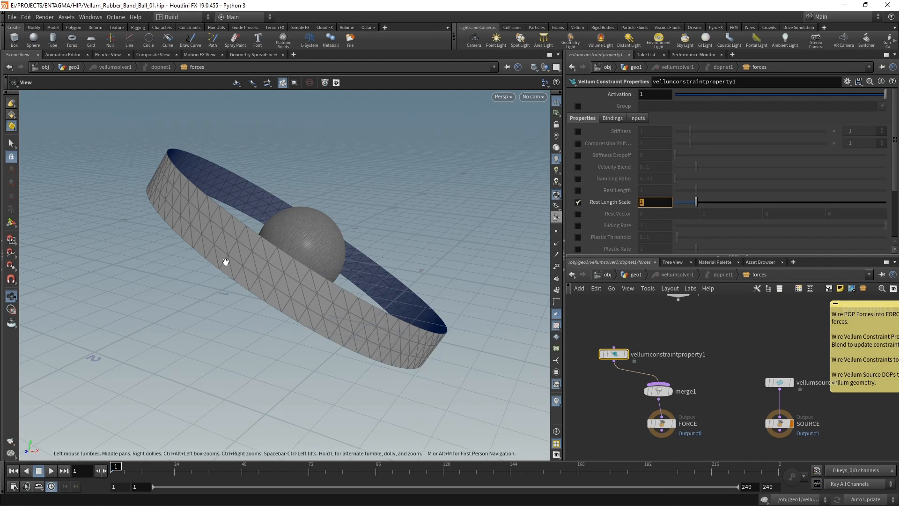
{"action": "type", "text": "0.3"}
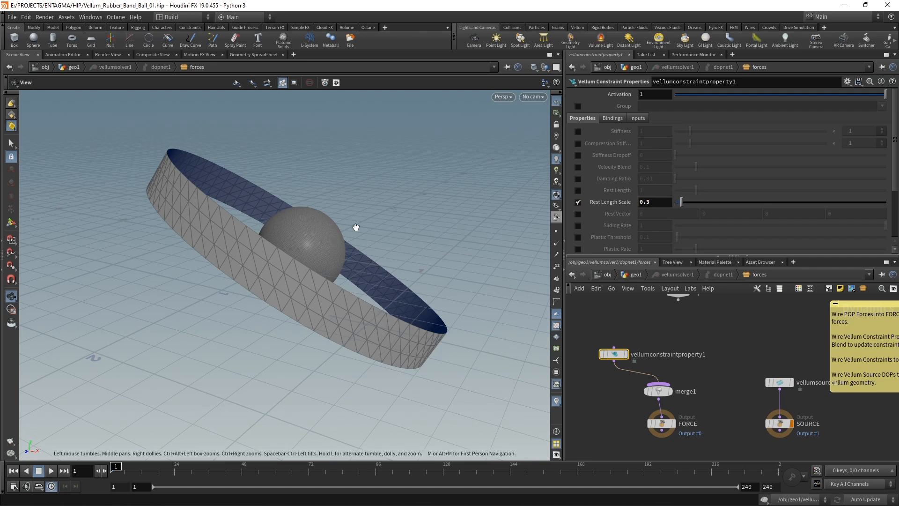
{"action": "mouse_move", "coordinate": [707, 390]}
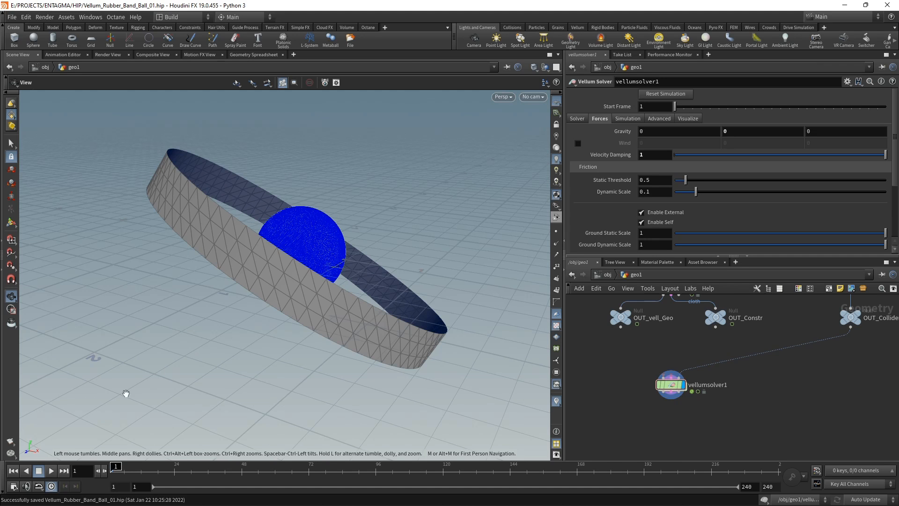
- Replay the simulation and pause around frame 49 as rings contract onto the sphere
{"action": "left_click", "coordinate": [50, 470]}
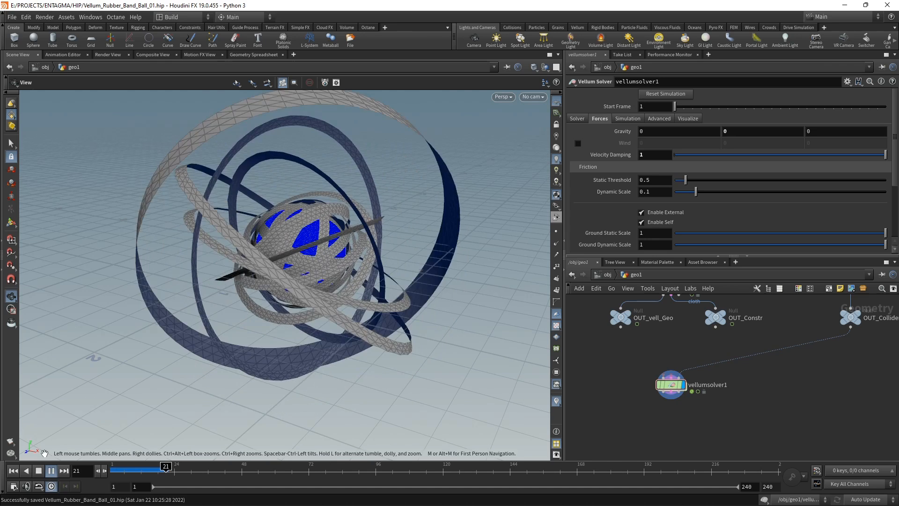
{"action": "left_click", "coordinate": [38, 470]}
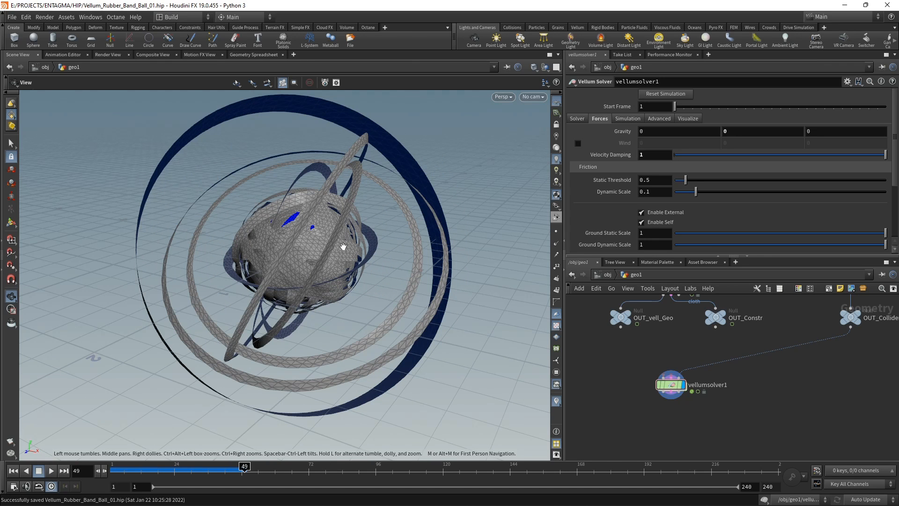
{"action": "mouse_move", "coordinate": [311, 254]}
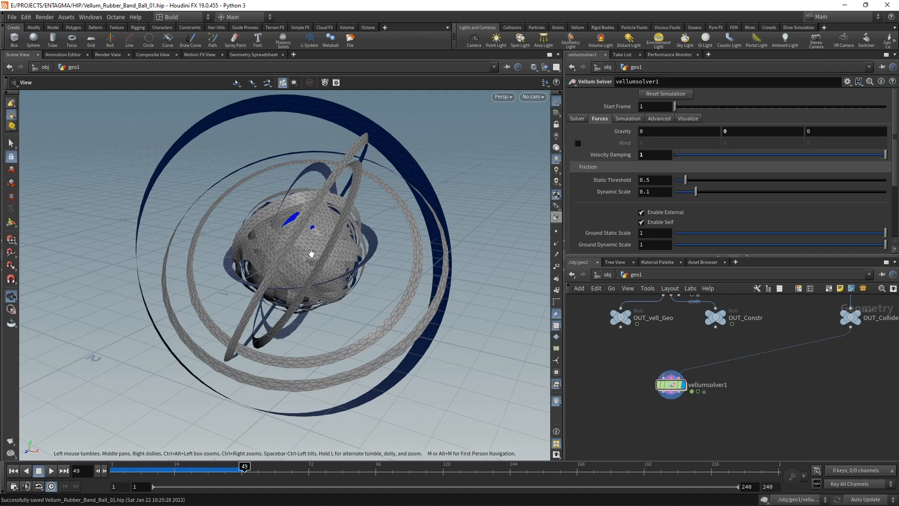
{"action": "mouse_move", "coordinate": [310, 259]}
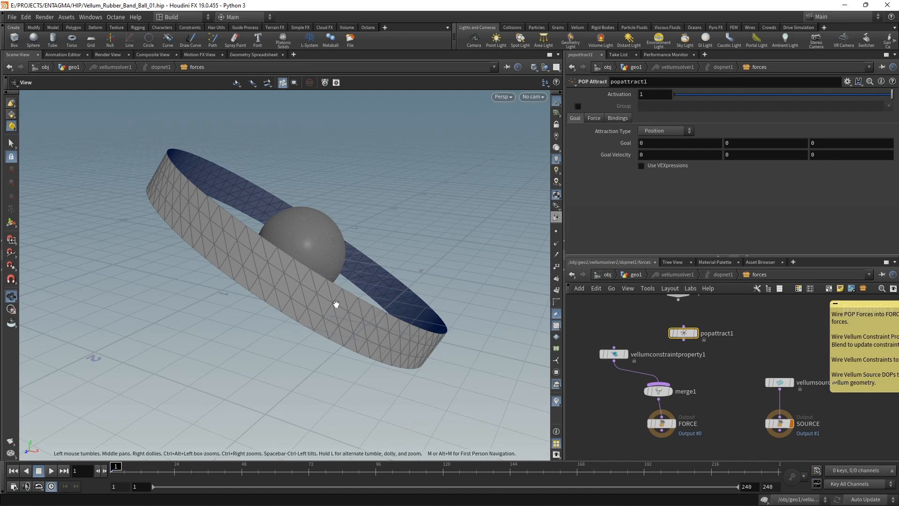
{"action": "mouse_move", "coordinate": [714, 340]}
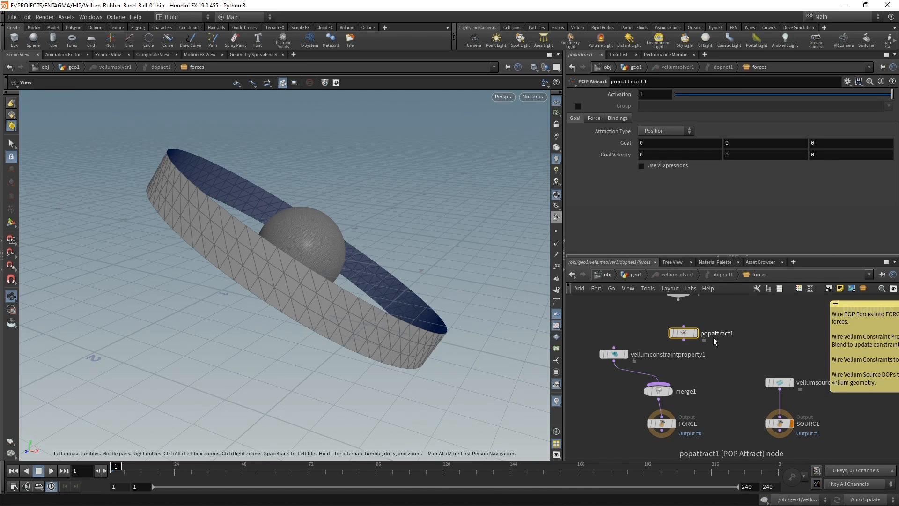
{"action": "mouse_move", "coordinate": [687, 382]}
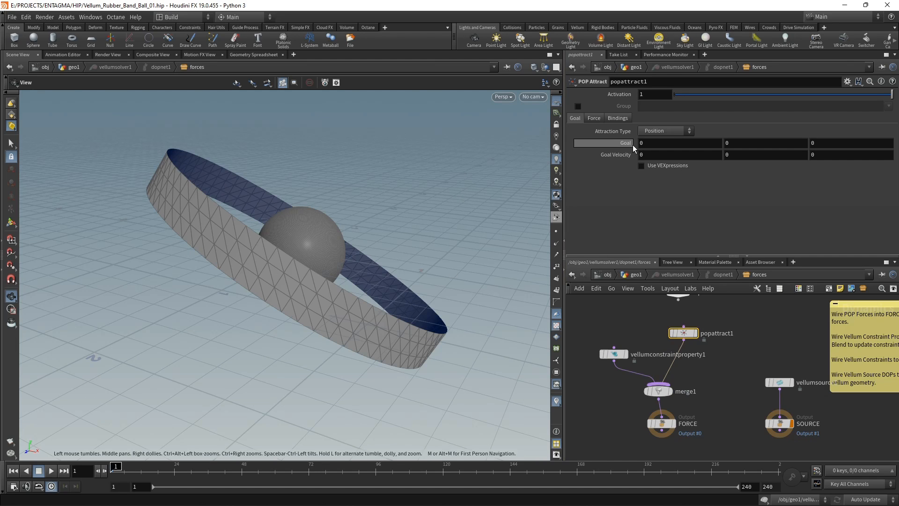
{"action": "mouse_move", "coordinate": [327, 276]}
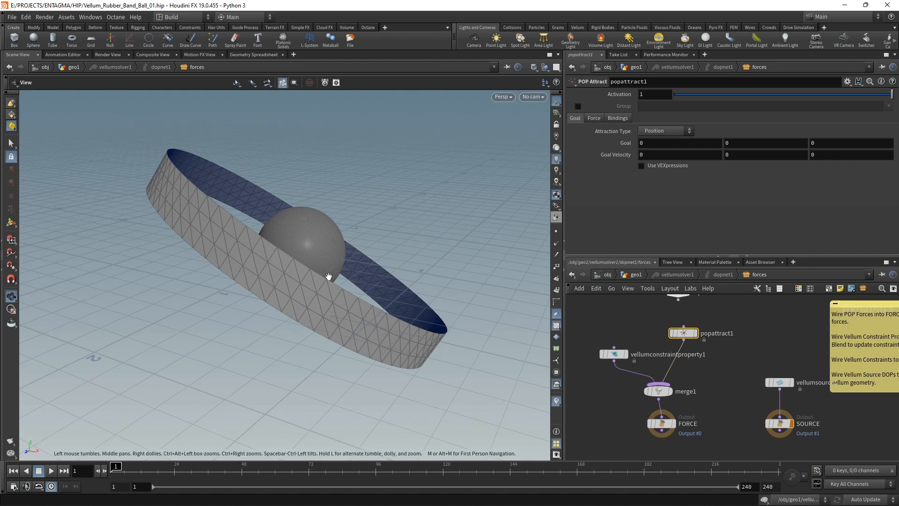
{"action": "mouse_move", "coordinate": [824, 182]}
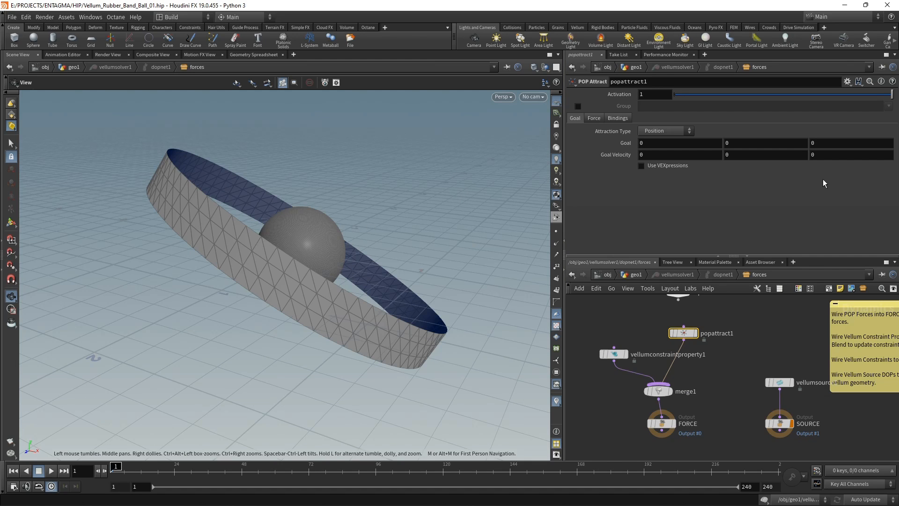
- Show the POP Attract Force tab: force scale 10, max distance 10, ignore mass
{"action": "left_click", "coordinate": [594, 118]}
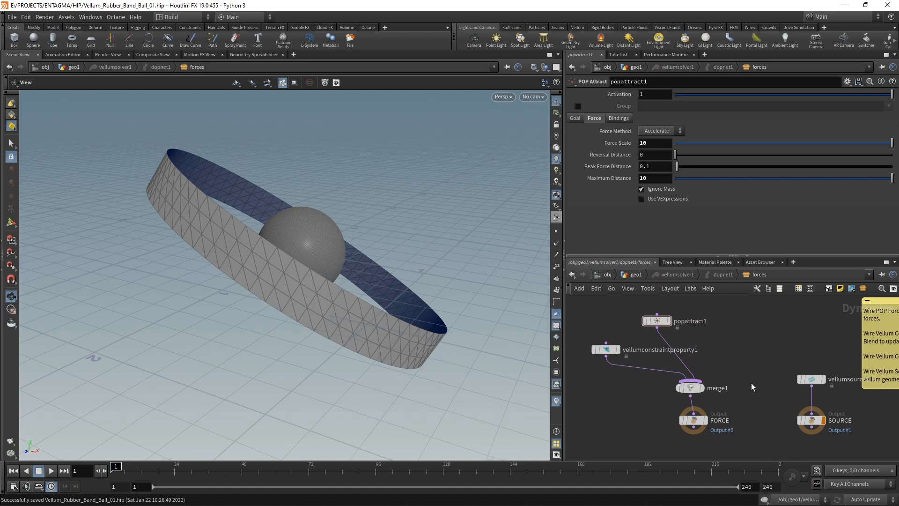
{"action": "mouse_move", "coordinate": [736, 334]}
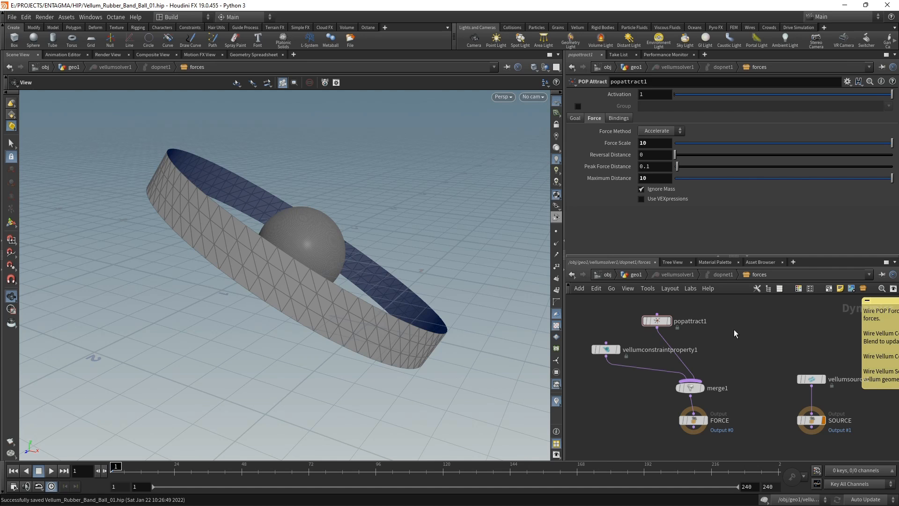
{"action": "mouse_move", "coordinate": [735, 341]}
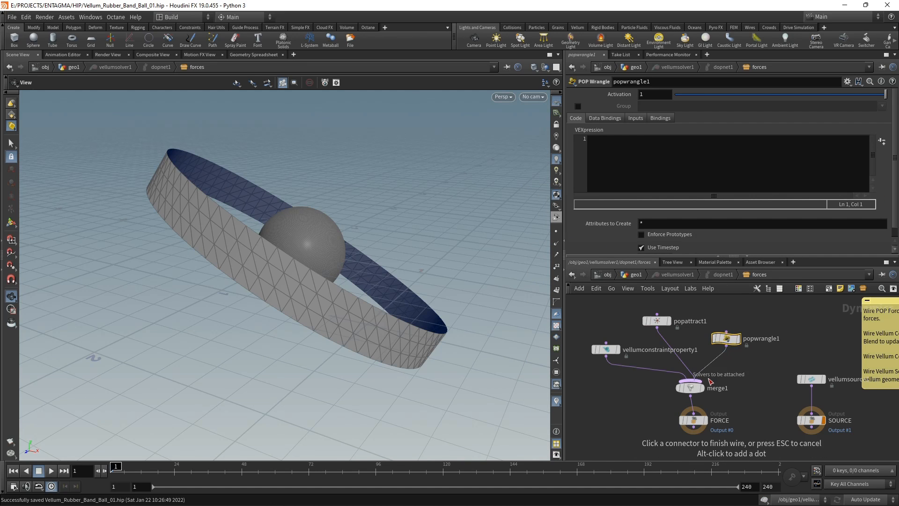
- Enter the VEXpression v@v = 0; in the POP Wrangle
{"action": "type", "text": "ve"}
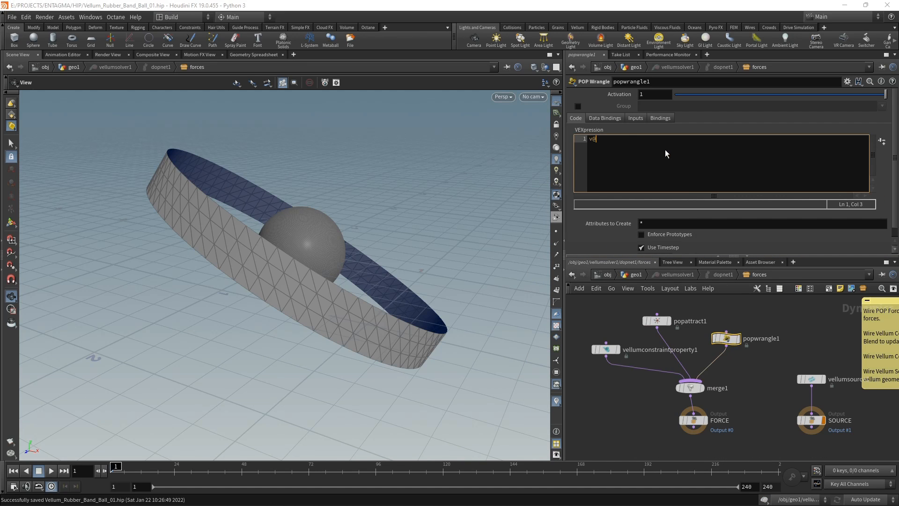
{"action": "type", "text": "@v = 0;"}
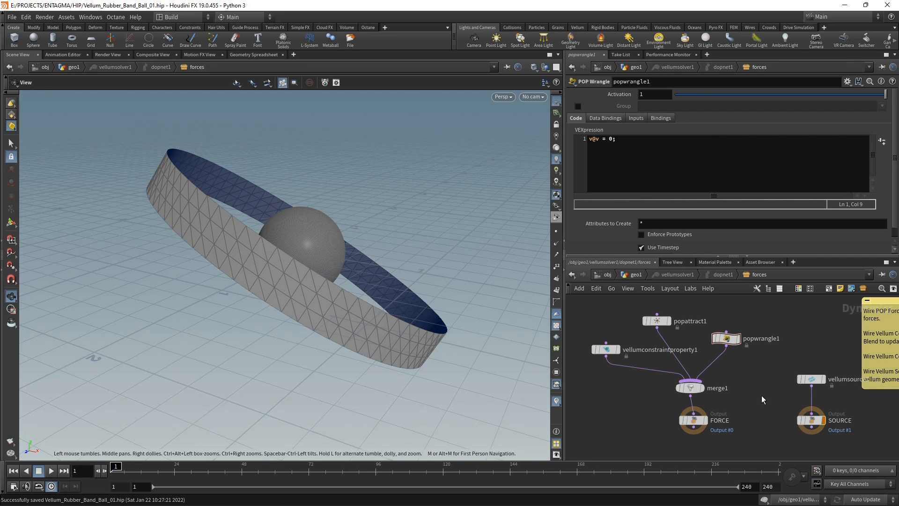
- Set vellumsource1's Activation to $FF<64 and save the scene
{"action": "left_click", "coordinate": [810, 386]}
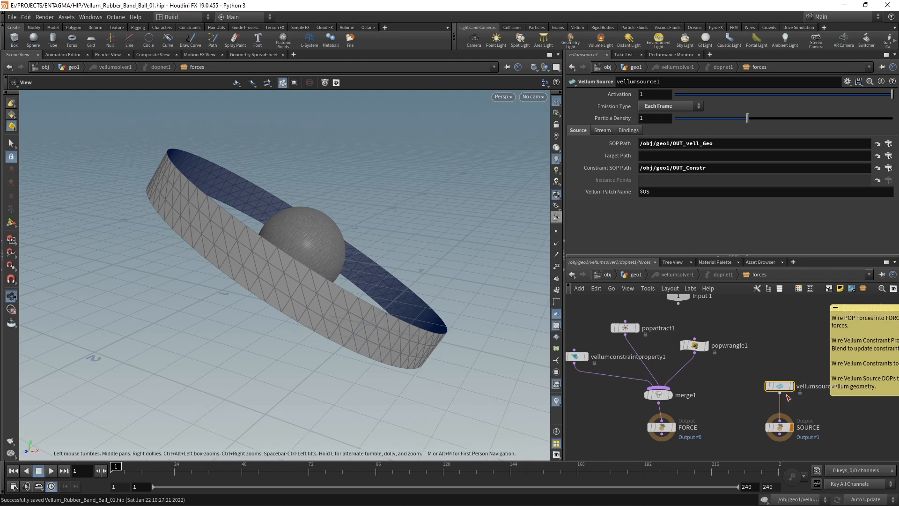
{"action": "left_click", "coordinate": [654, 94]}
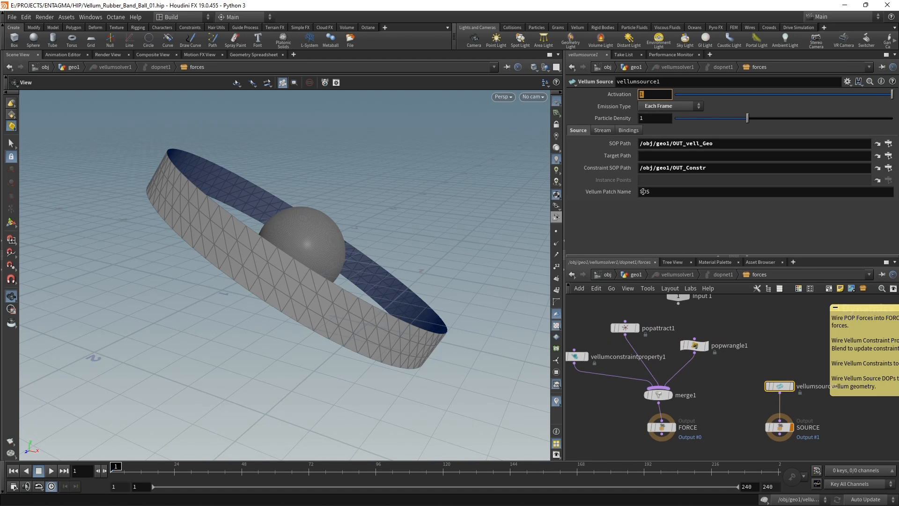
{"action": "type", "text": "$FF"}
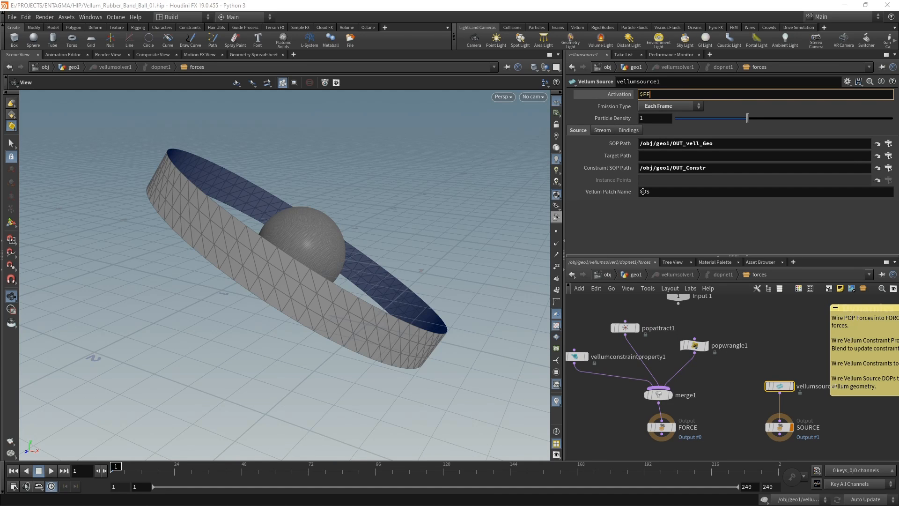
{"action": "type", "text": "<64"}
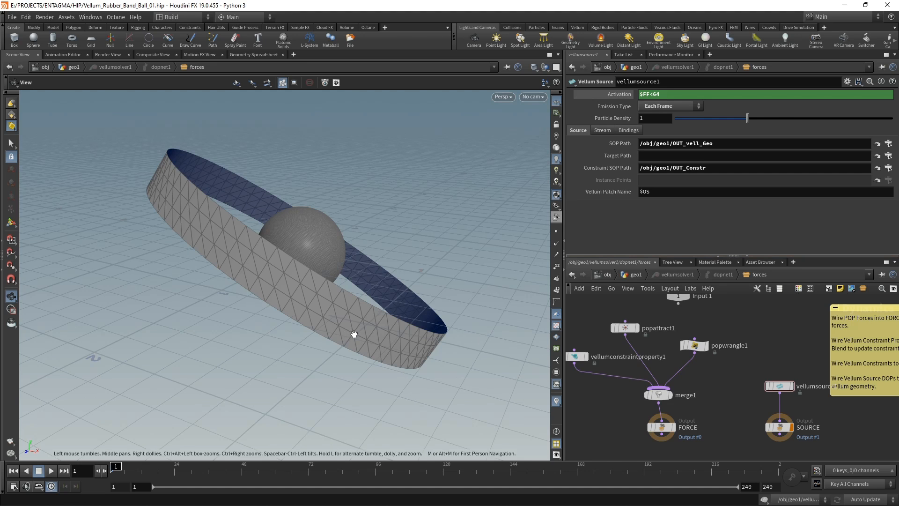
{"action": "key", "text": "u"}
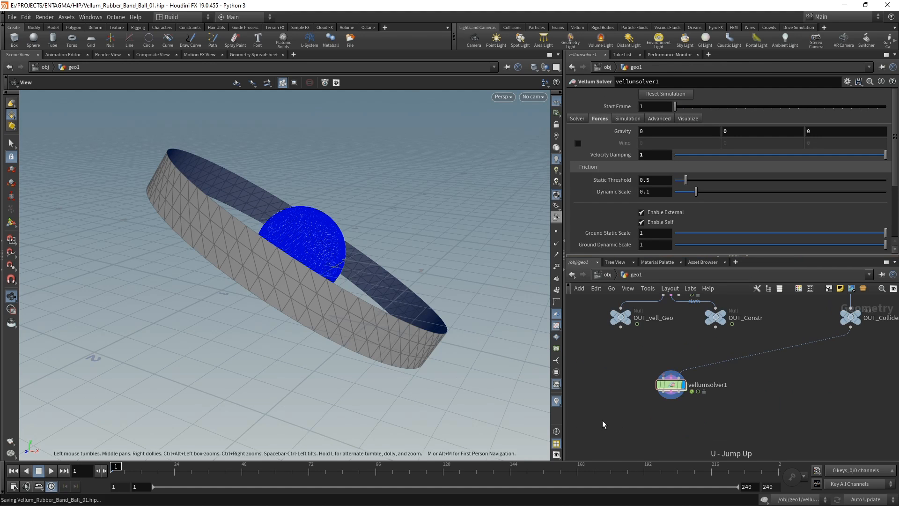
- Preview the emitting rings, then stop playback and rewind to frame 1
{"action": "left_click", "coordinate": [50, 470]}
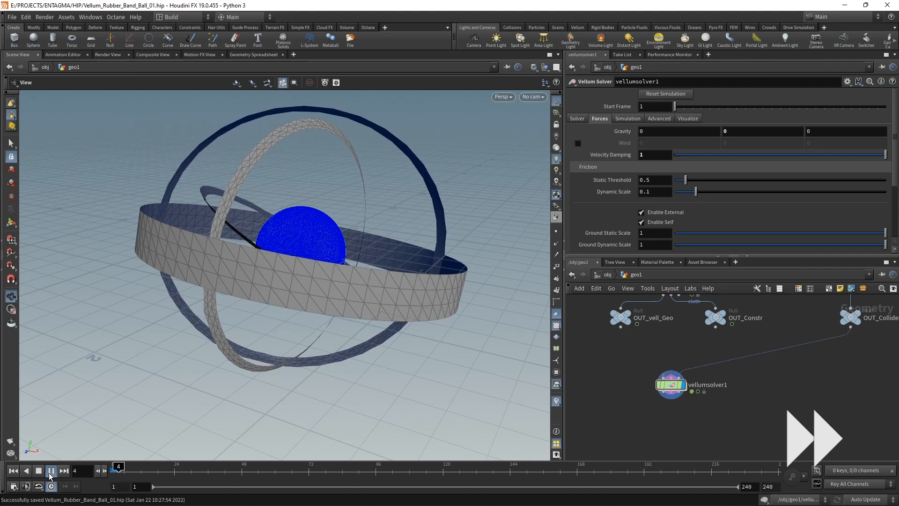
{"action": "left_click", "coordinate": [51, 471]}
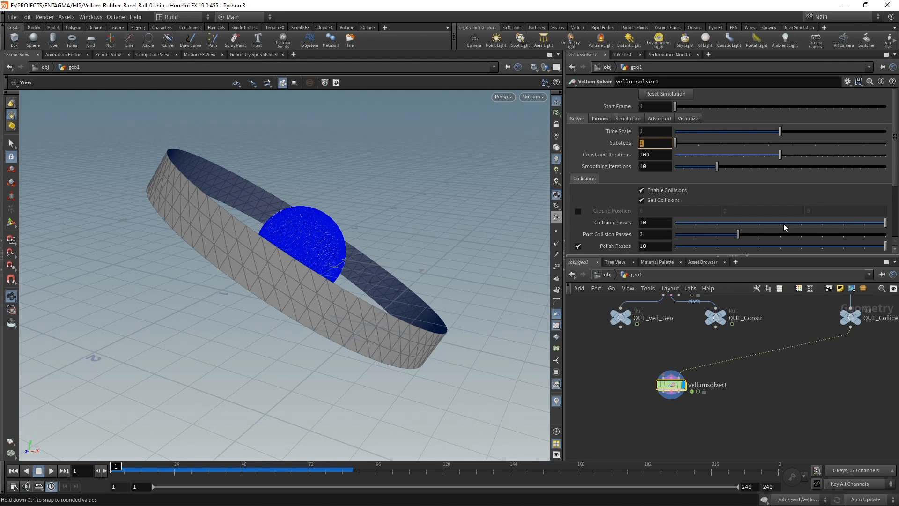
- Use 6 substeps and 32 constraint iterations, then replay and stop near frame 111
{"action": "type", "text": "4"}
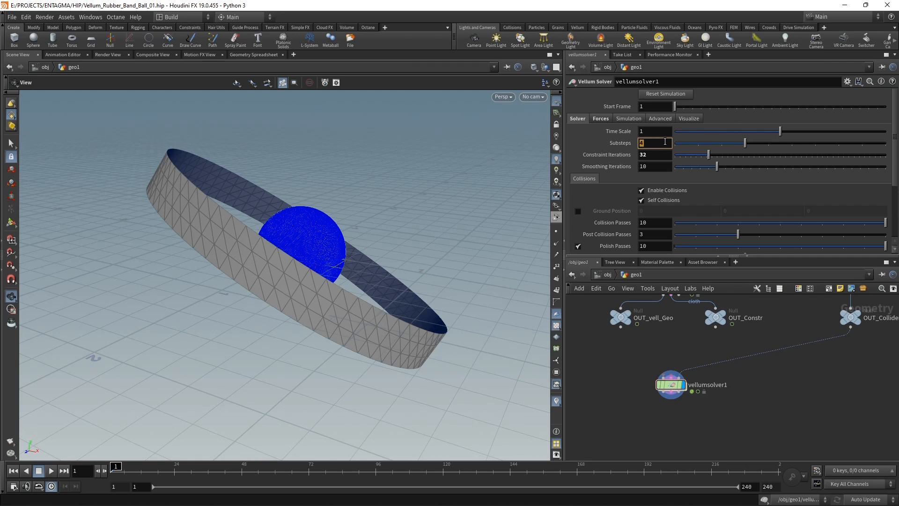
{"action": "left_click", "coordinate": [50, 470]}
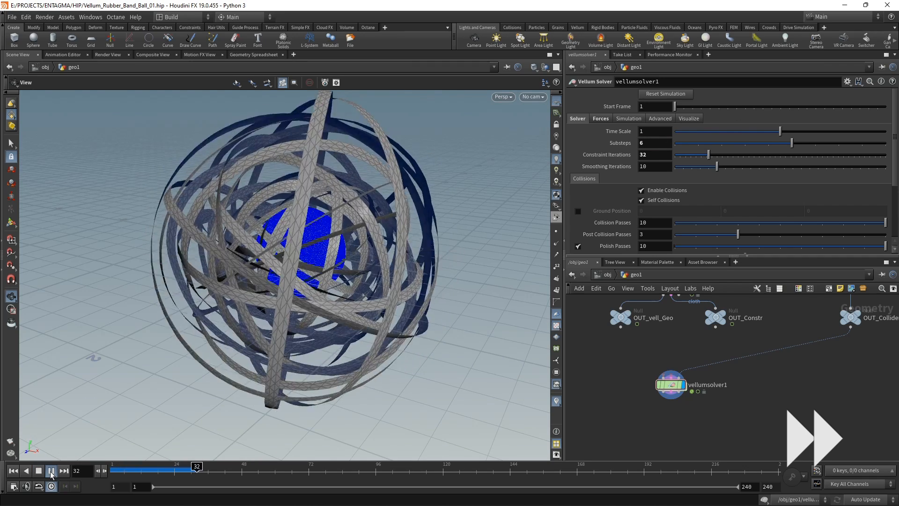
{"action": "left_click", "coordinate": [51, 474]}
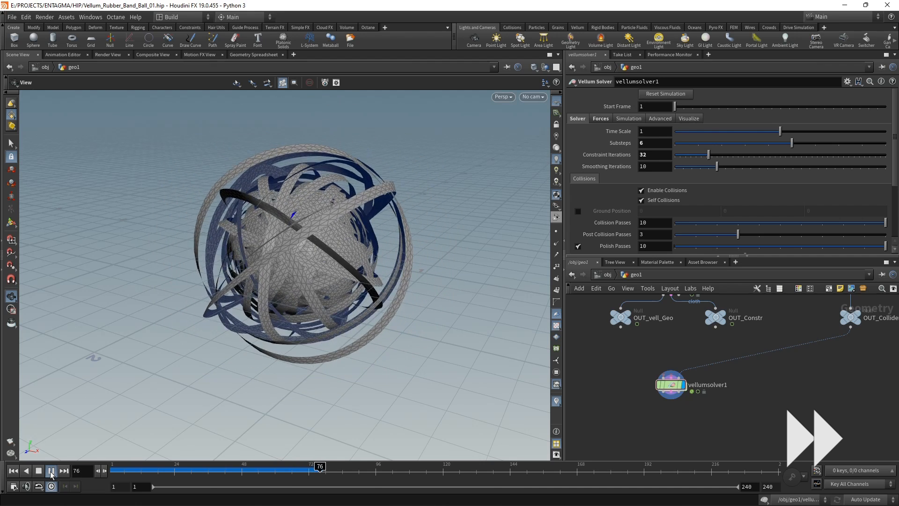
{"action": "left_click", "coordinate": [51, 470]}
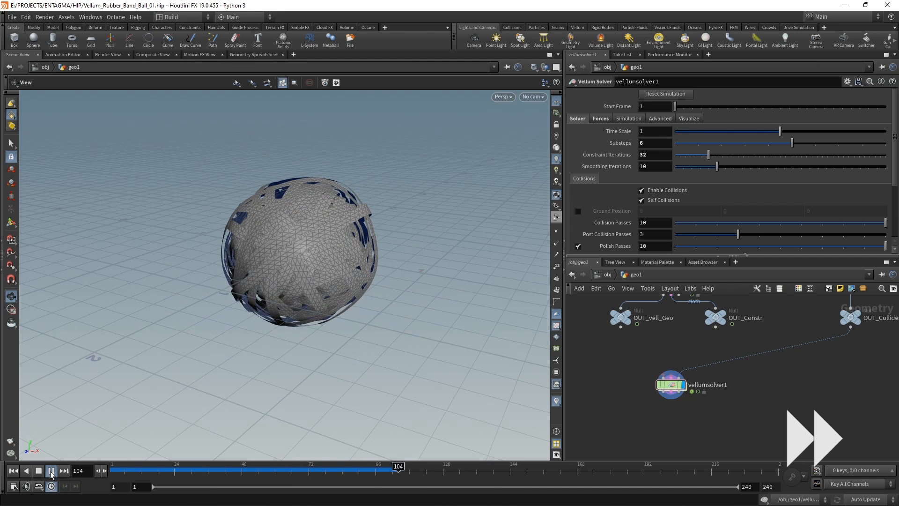
{"action": "left_click", "coordinate": [39, 470]}
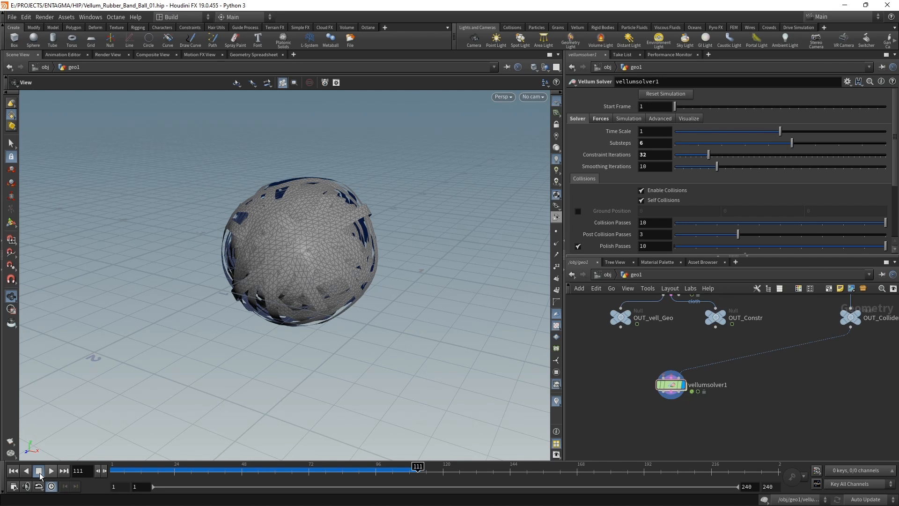
{"action": "mouse_move", "coordinate": [329, 250]}
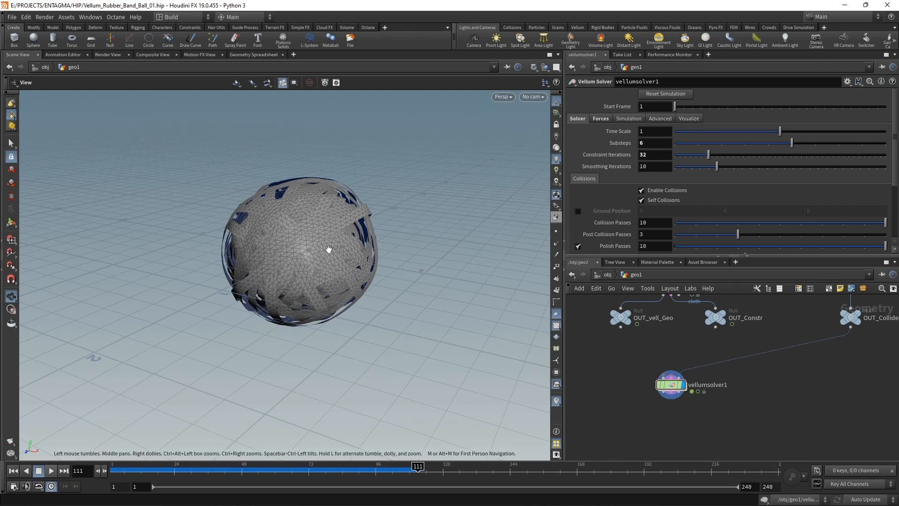
{"action": "mouse_move", "coordinate": [326, 277]}
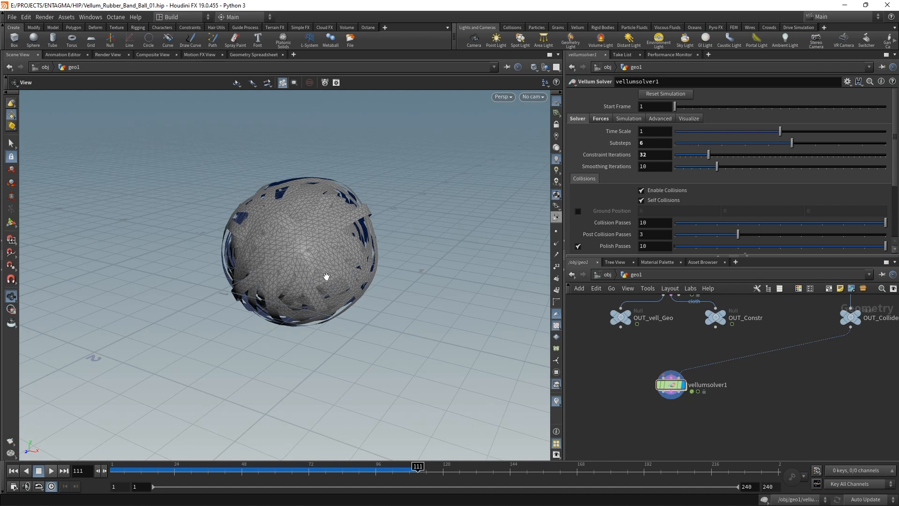
{"action": "mouse_move", "coordinate": [322, 250]}
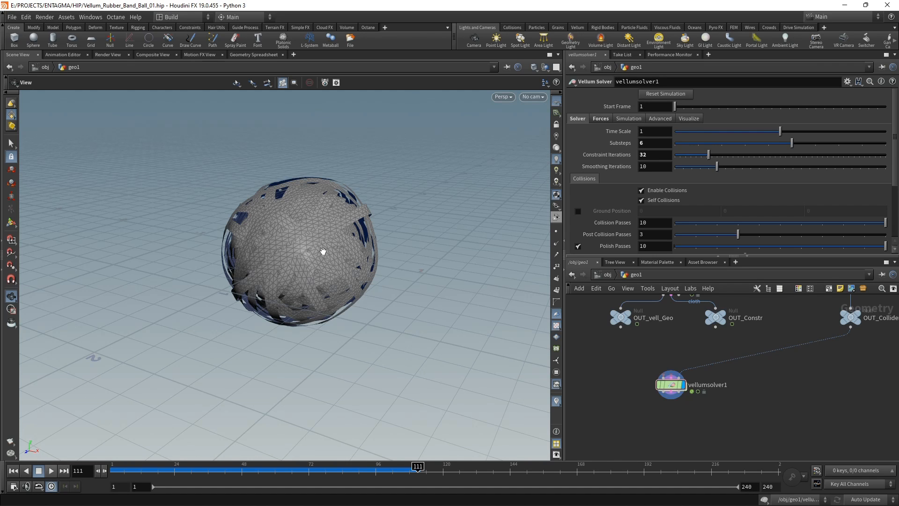
{"action": "mouse_move", "coordinate": [370, 246]}
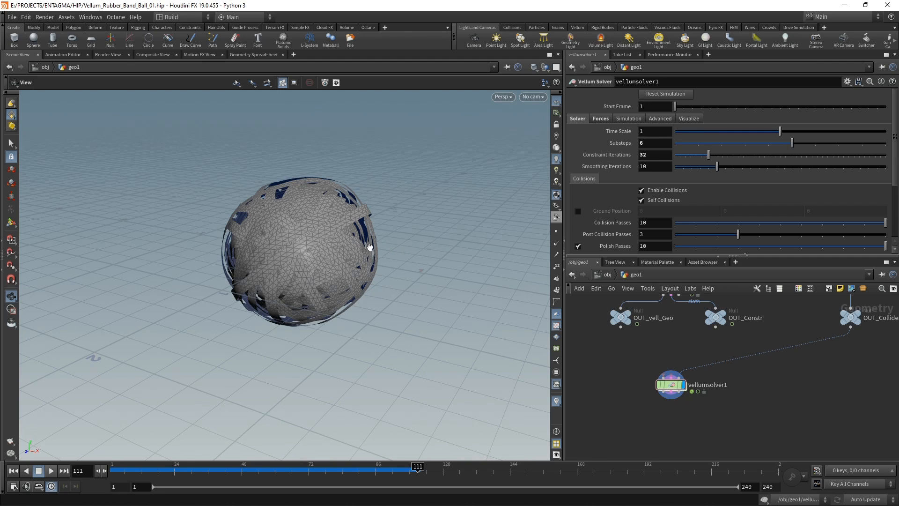
{"action": "mouse_move", "coordinate": [326, 261]}
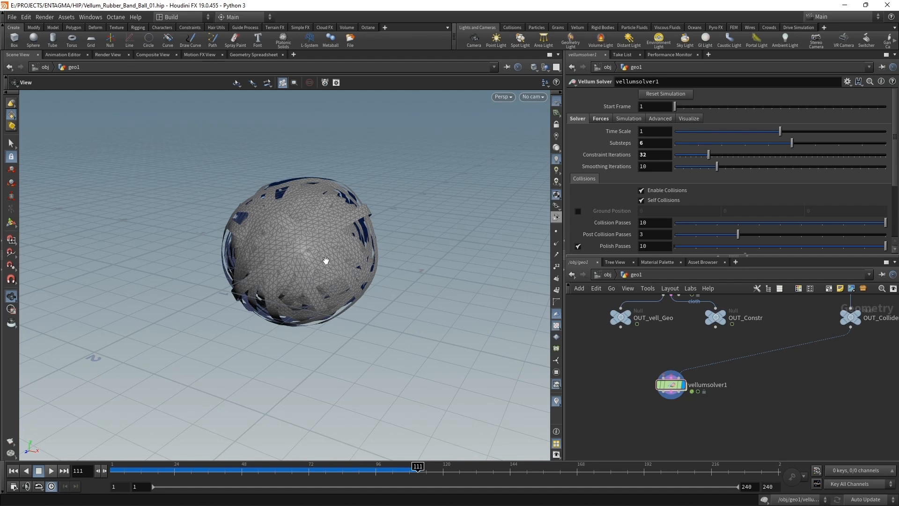
{"action": "mouse_move", "coordinate": [626, 417]}
{"action": "type", "text": "vel"}
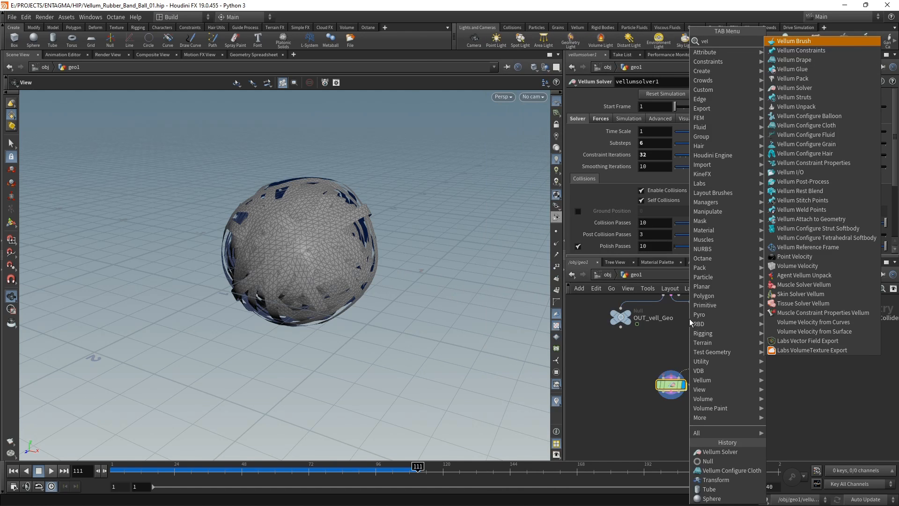
- Add vellumpostprocess1 after the solver with Loop subdivision at depth 1
{"action": "left_click", "coordinate": [802, 181]}
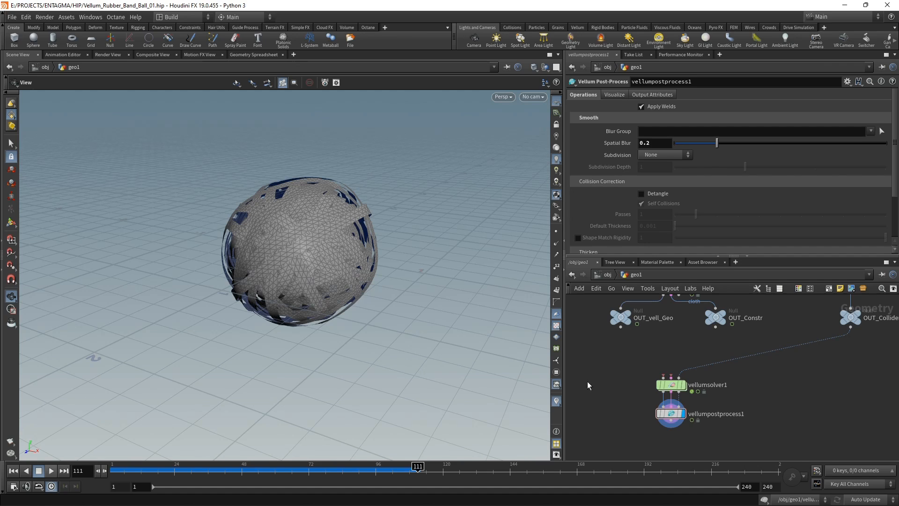
{"action": "left_click", "coordinate": [664, 155]}
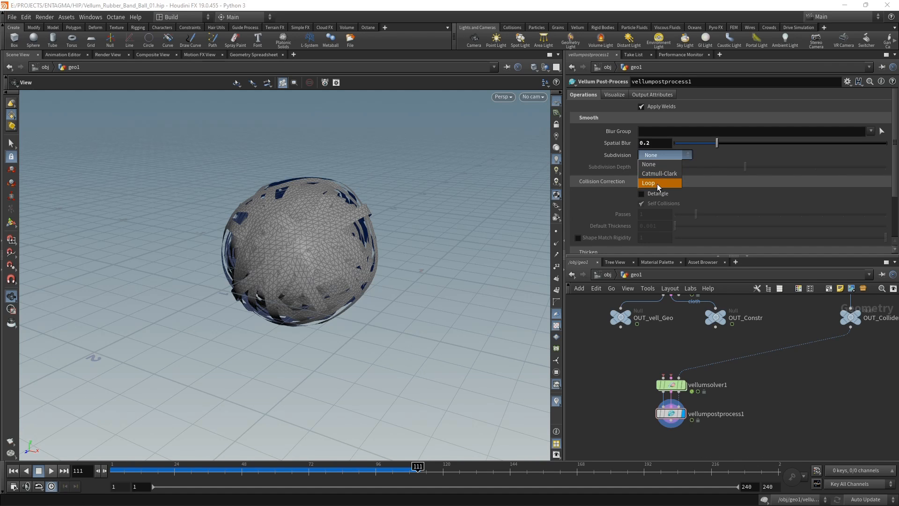
{"action": "left_click", "coordinate": [648, 182]}
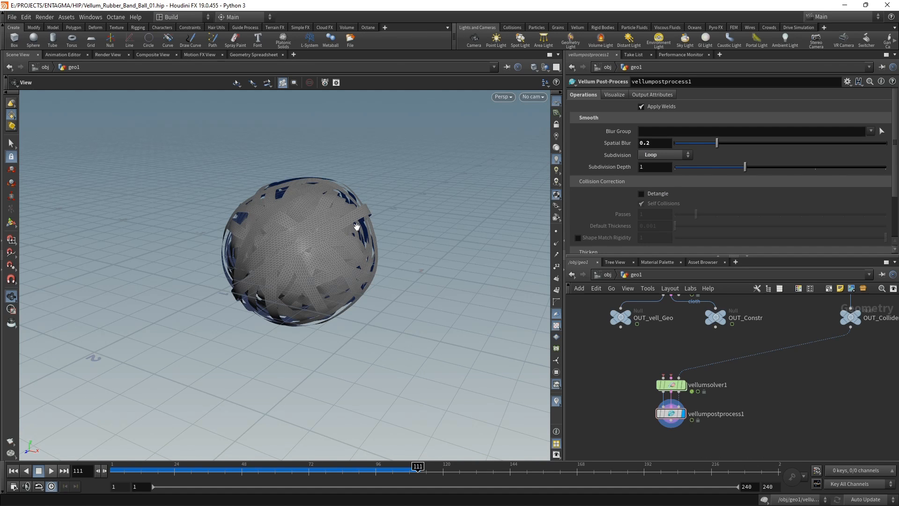
{"action": "scroll", "scroll_direction": "down", "scroll_amount": 3}
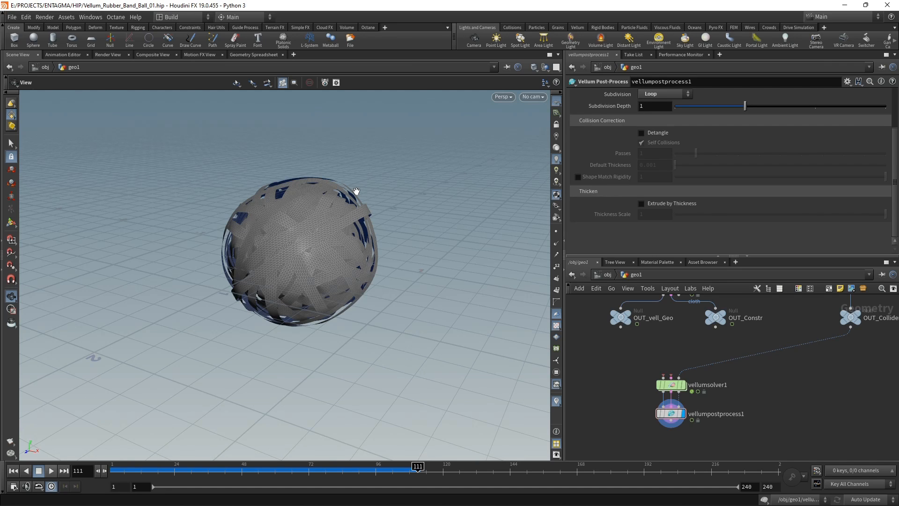
{"action": "mouse_move", "coordinate": [642, 207]}
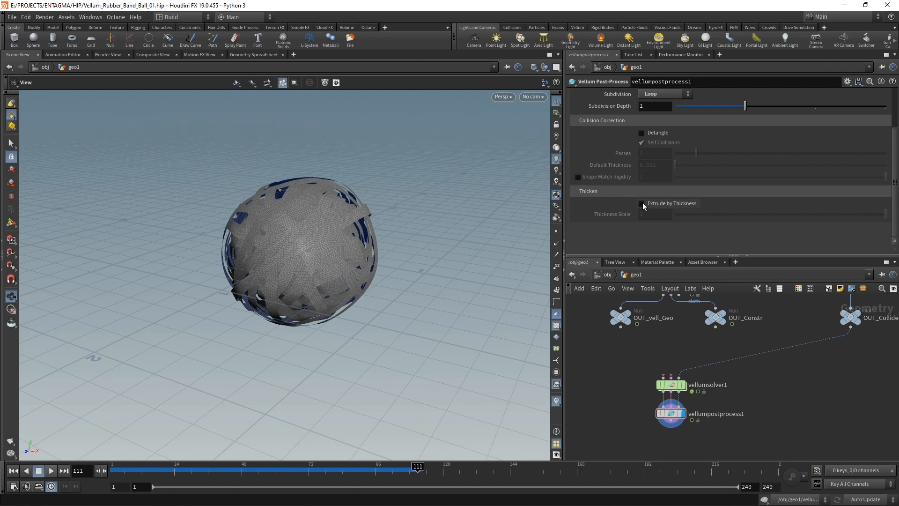
- Enable Extrude by Thickness on vellumpostprocess1 with thickness scale 0.9
{"action": "left_click", "coordinate": [642, 203]}
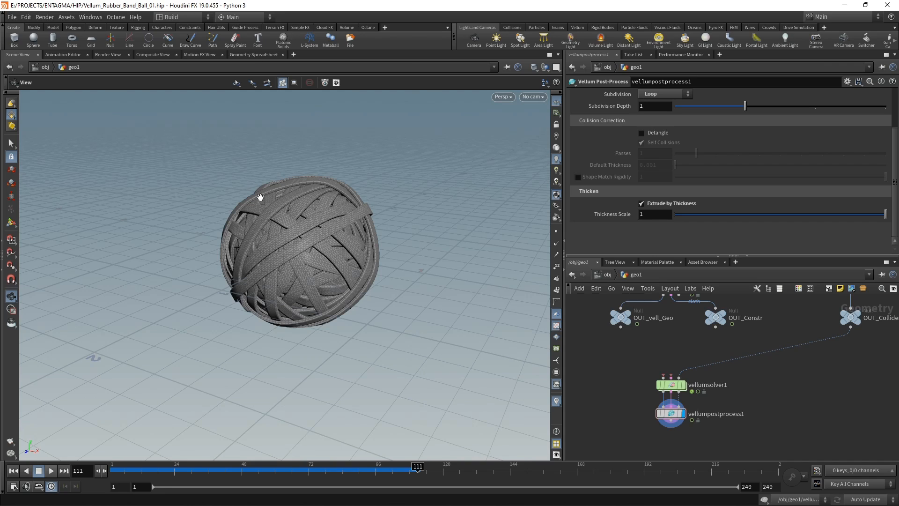
{"action": "mouse_move", "coordinate": [268, 211]}
{"action": "type", "text": "0.9"}
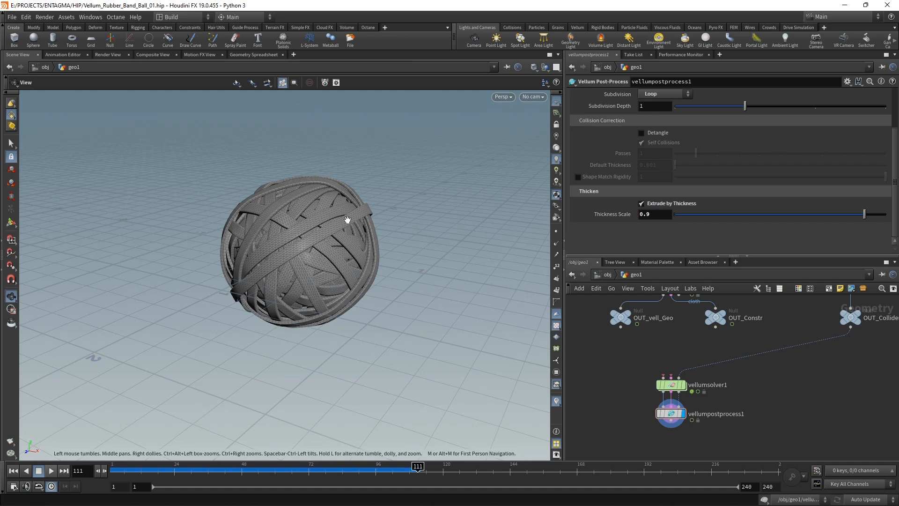
{"action": "mouse_move", "coordinate": [411, 278]}
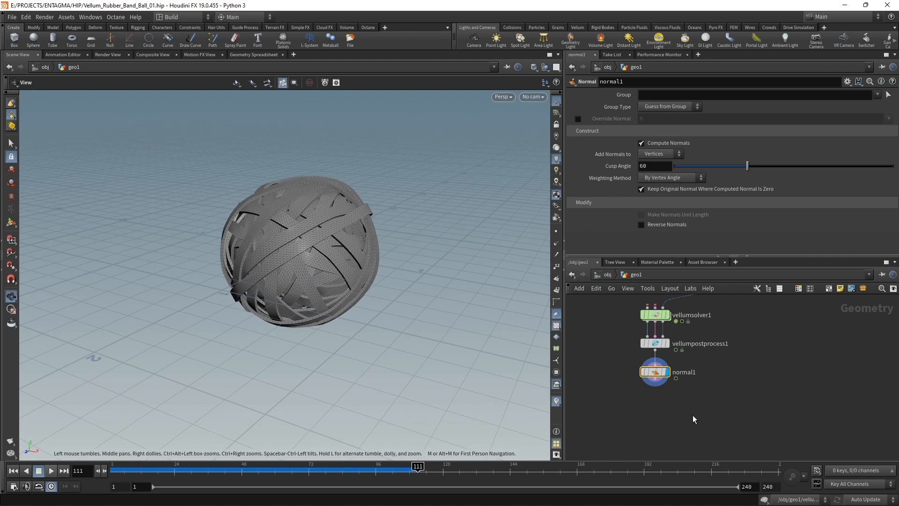
{"action": "mouse_move", "coordinate": [739, 366]}
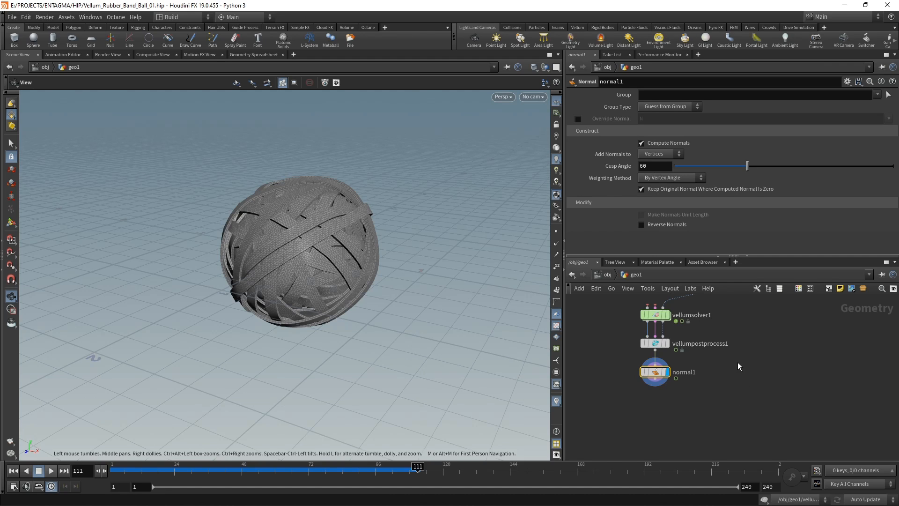